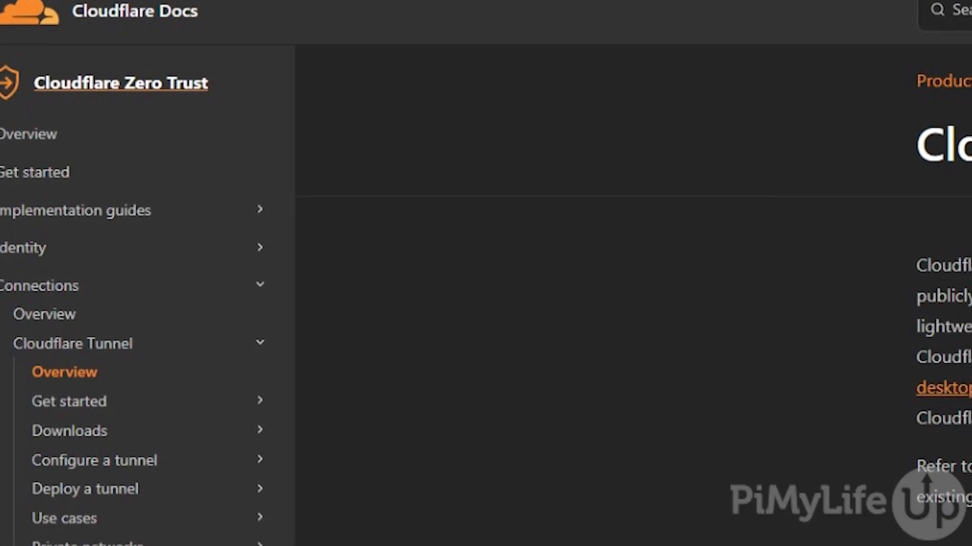
Refresh the system package lists with sudo apt update.
{"action": "scroll", "scroll_direction": "down", "scroll_amount": 3}
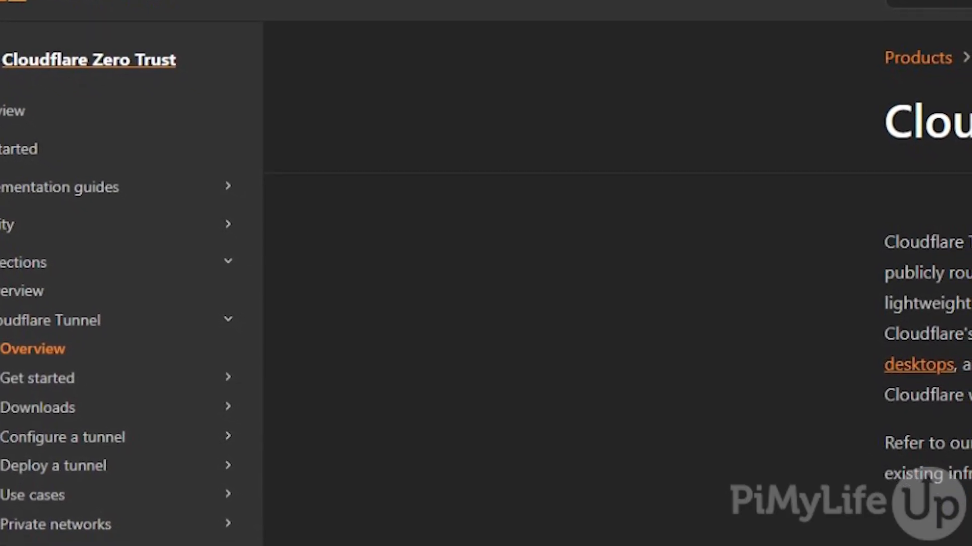
{"action": "scroll", "scroll_direction": "down", "scroll_amount": 3}
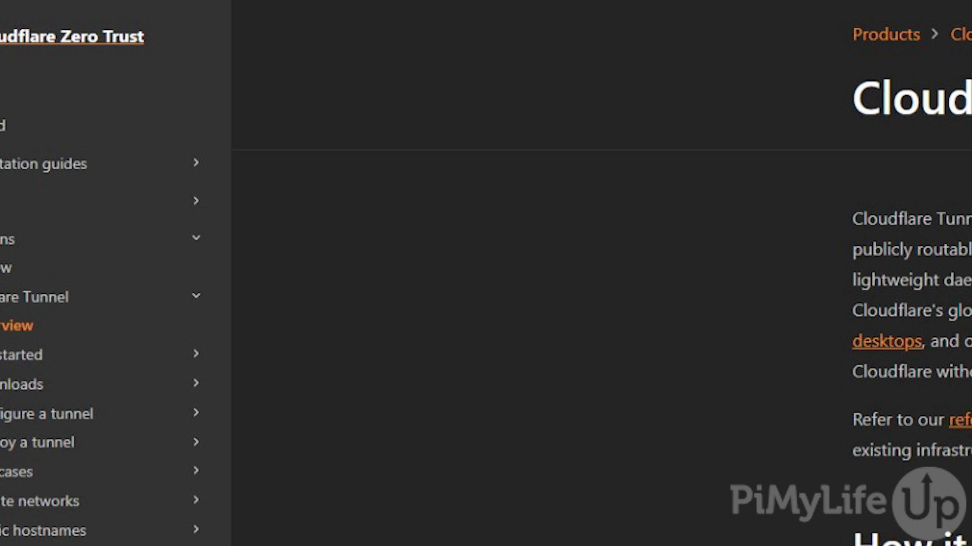
{"action": "scroll", "scroll_direction": "down", "scroll_amount": 3}
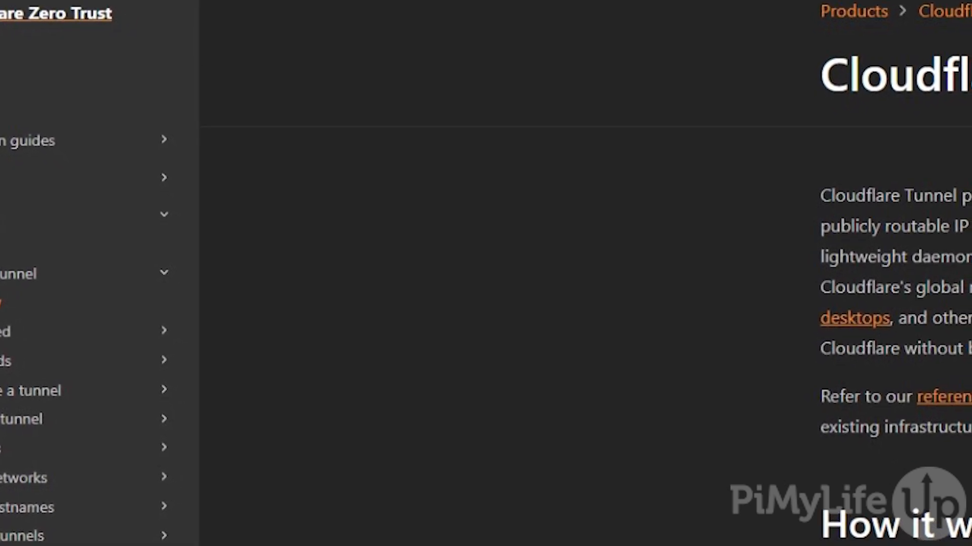
{"action": "scroll", "scroll_direction": "down", "scroll_amount": 3}
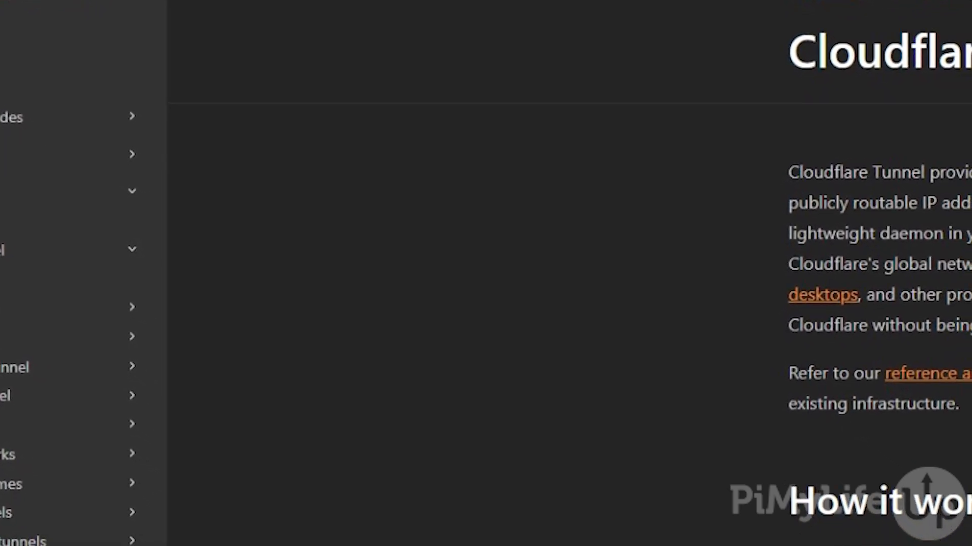
{"action": "scroll", "scroll_direction": "down", "scroll_amount": 3}
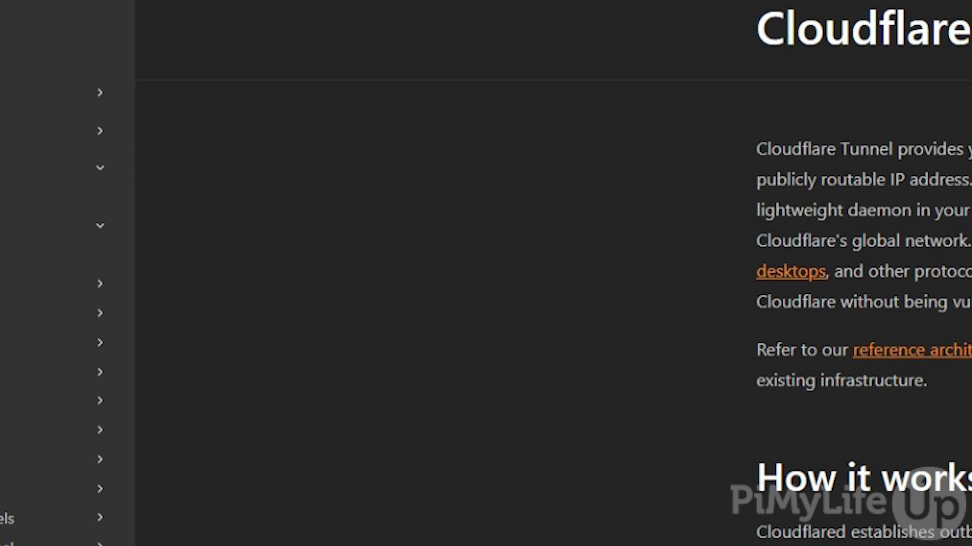
{"action": "scroll", "scroll_direction": "down", "scroll_amount": 3}
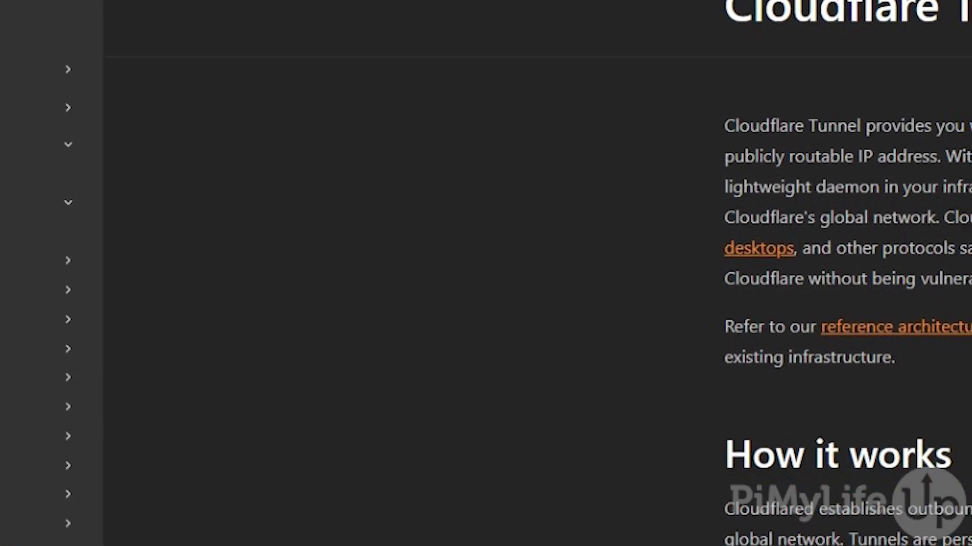
{"action": "scroll", "scroll_direction": "down", "scroll_amount": 3}
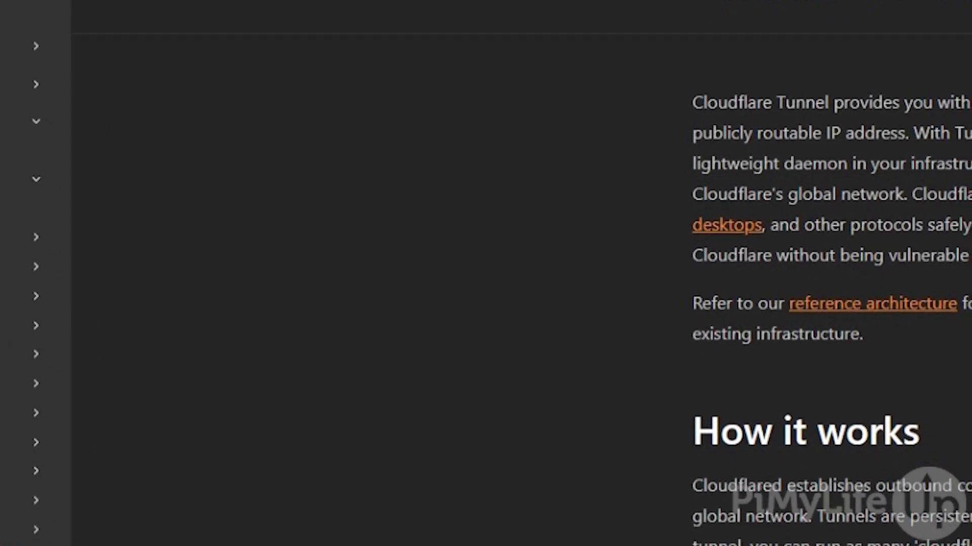
{"action": "scroll", "scroll_direction": "up", "scroll_amount": 3}
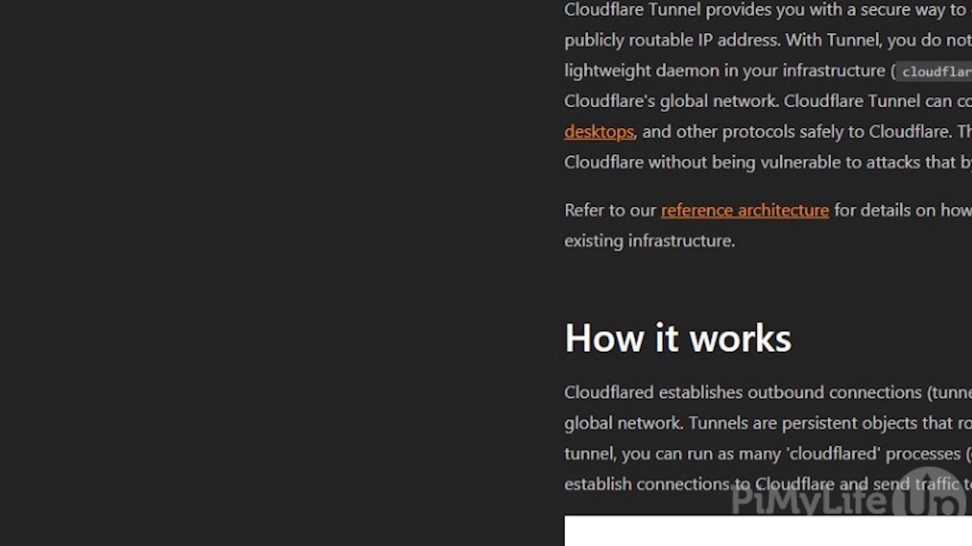
{"action": "scroll", "scroll_direction": "down", "scroll_amount": 3}
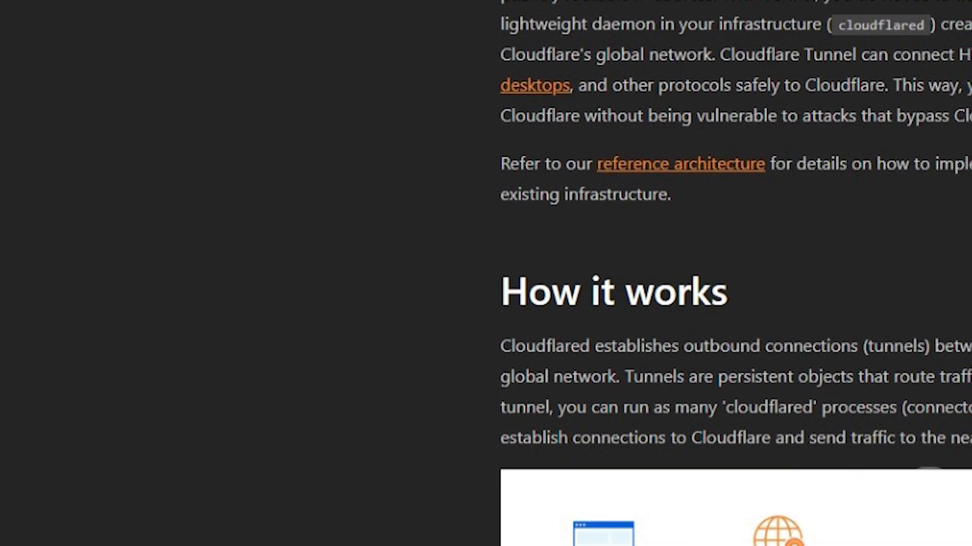
{"action": "scroll", "scroll_direction": "down", "scroll_amount": 3}
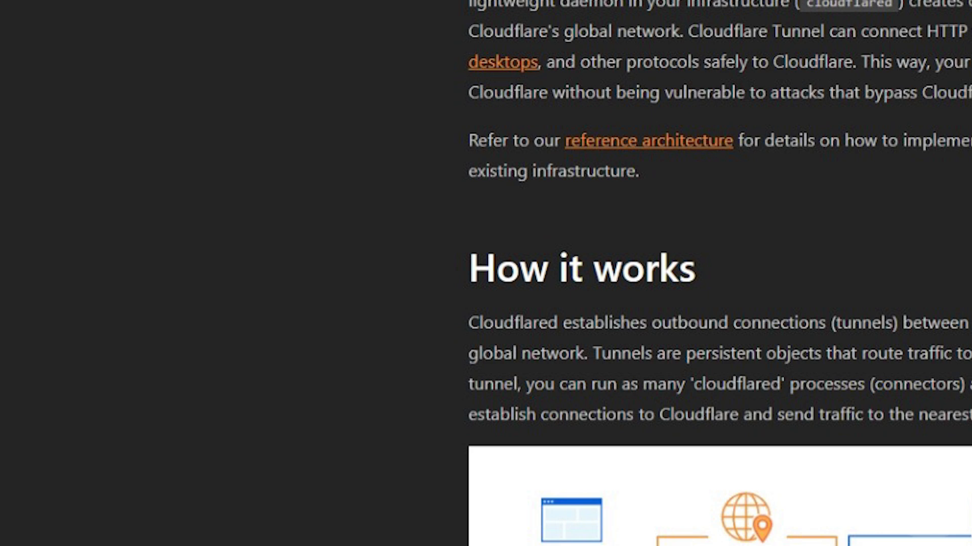
{"action": "scroll", "scroll_direction": "down", "scroll_amount": 3}
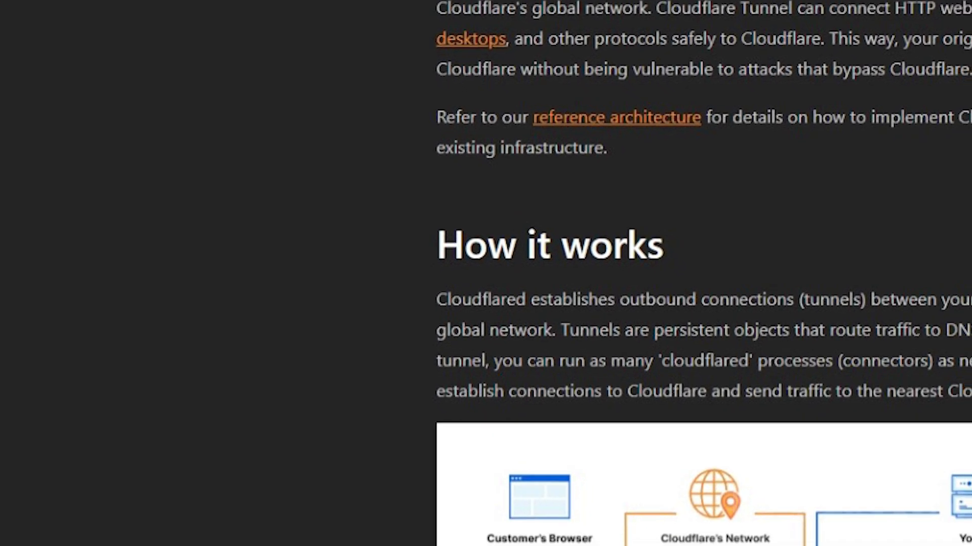
{"action": "scroll", "scroll_direction": "down", "scroll_amount": 3}
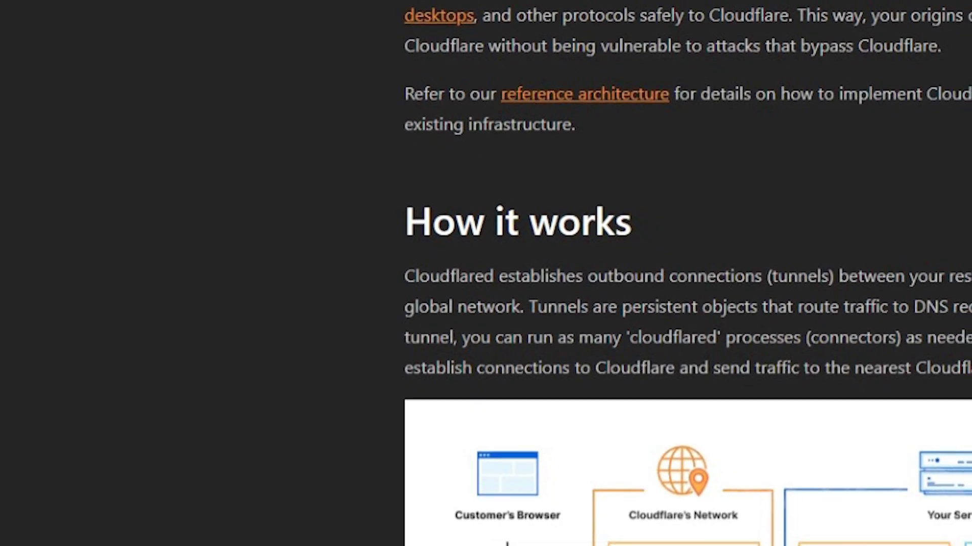
{"action": "scroll", "scroll_direction": "down", "scroll_amount": 3}
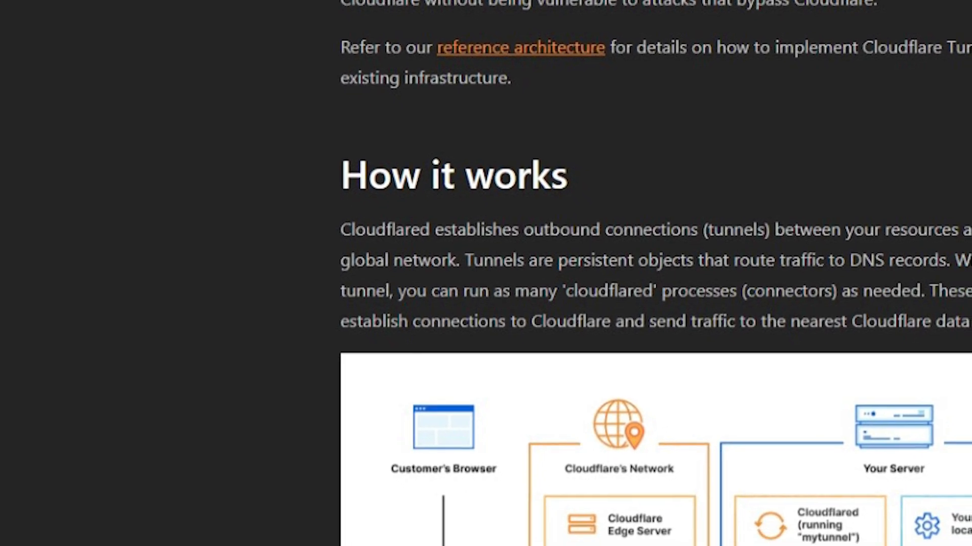
{"action": "scroll", "scroll_direction": "down", "scroll_amount": 3}
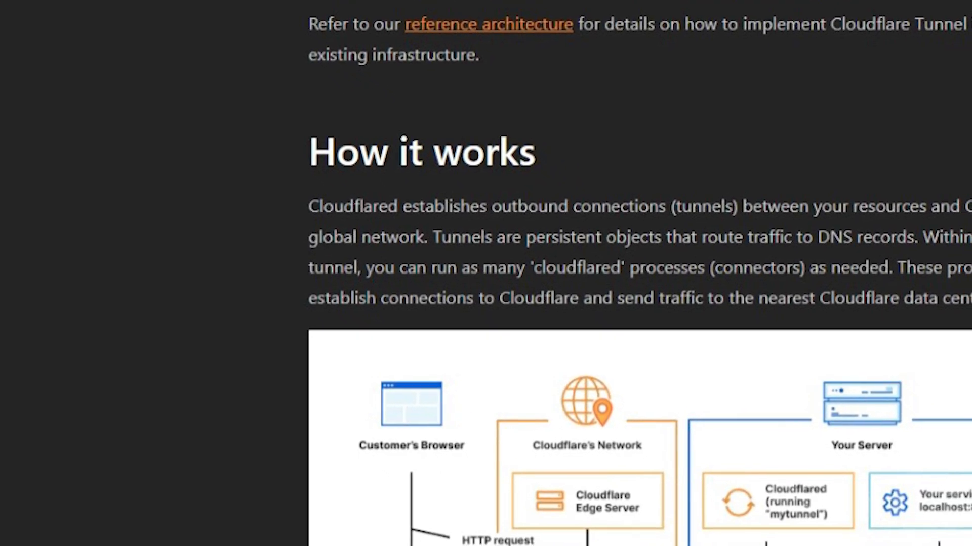
{"action": "scroll", "scroll_direction": "down", "scroll_amount": 3}
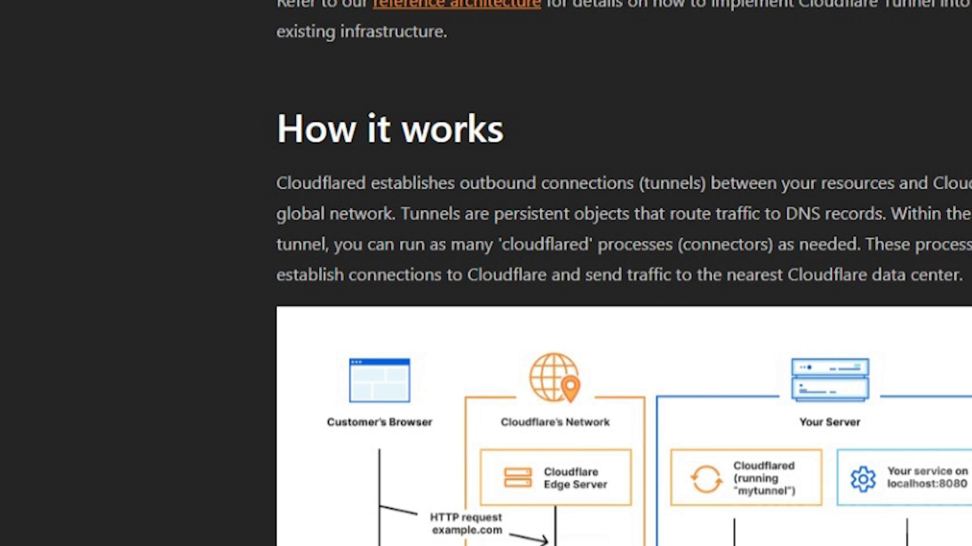
{"action": "scroll", "scroll_direction": "down", "scroll_amount": 3}
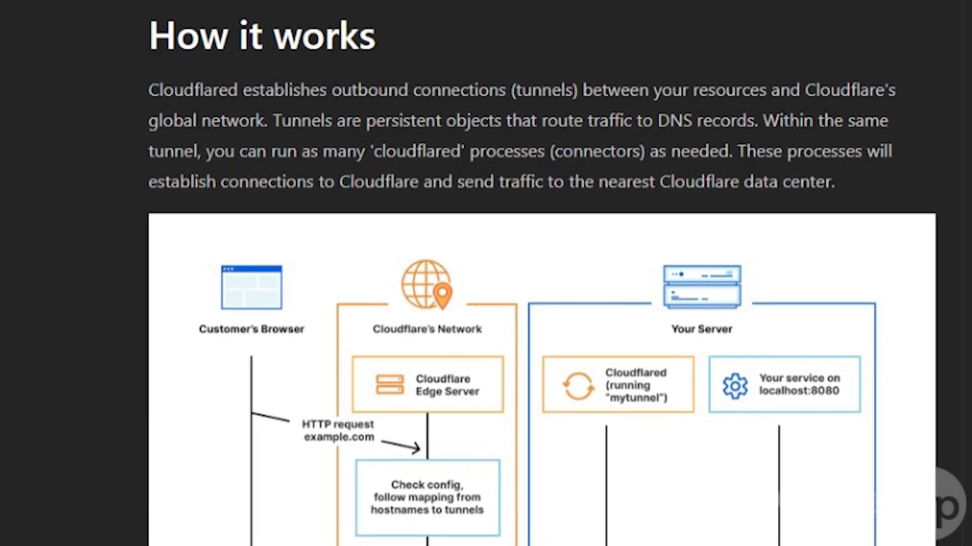
{"action": "scroll", "scroll_direction": "down", "scroll_amount": 3}
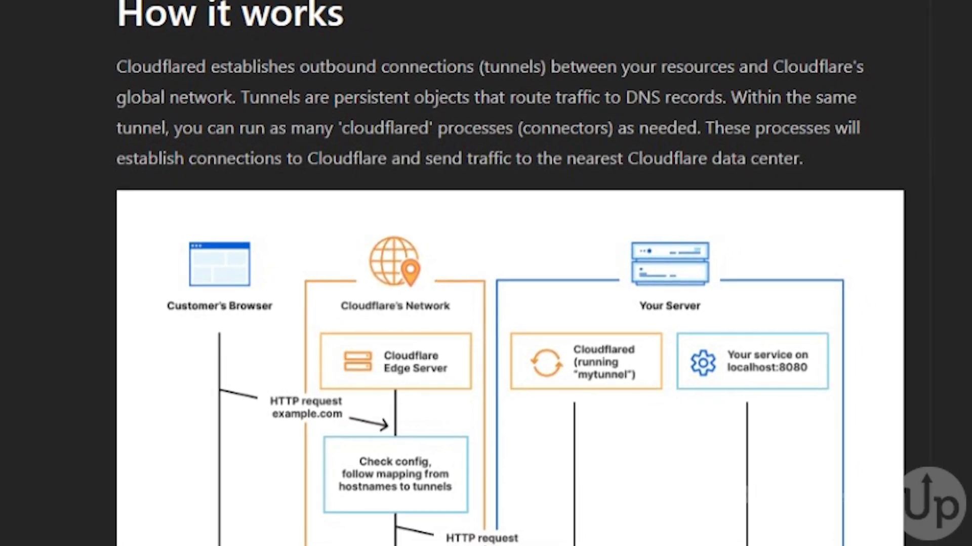
{"action": "scroll", "scroll_direction": "down", "scroll_amount": 3}
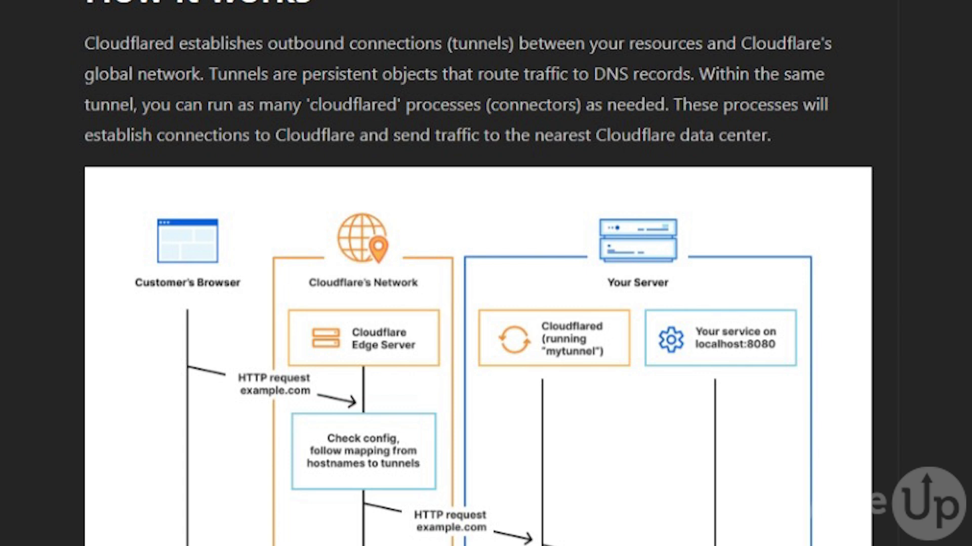
{"action": "scroll", "scroll_direction": "down", "scroll_amount": 3}
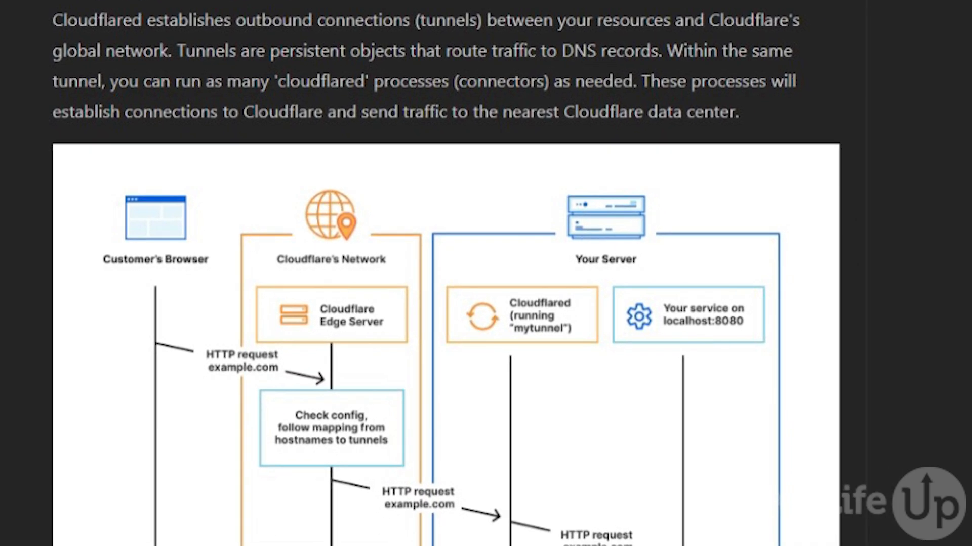
{"action": "scroll", "scroll_direction": "down", "scroll_amount": 3}
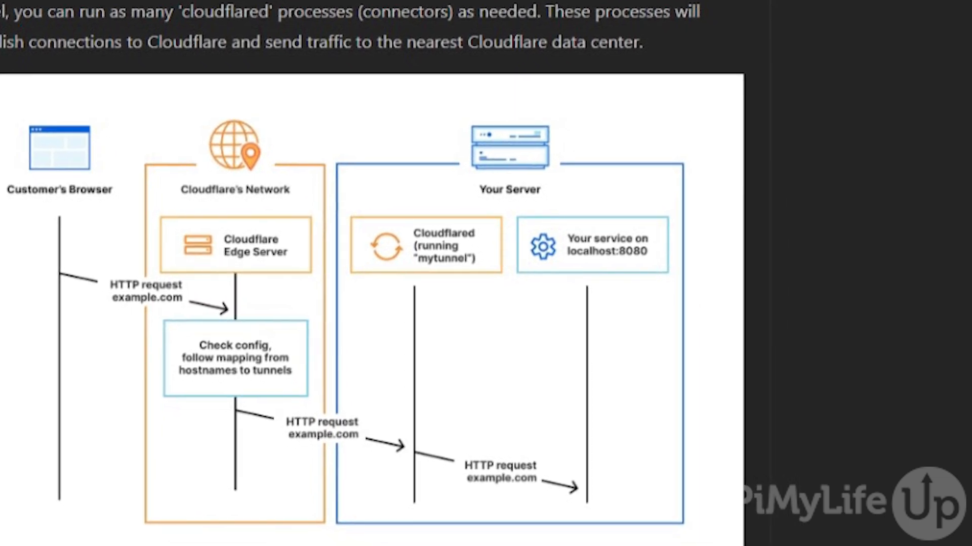
{"action": "scroll", "scroll_direction": "down", "scroll_amount": 3}
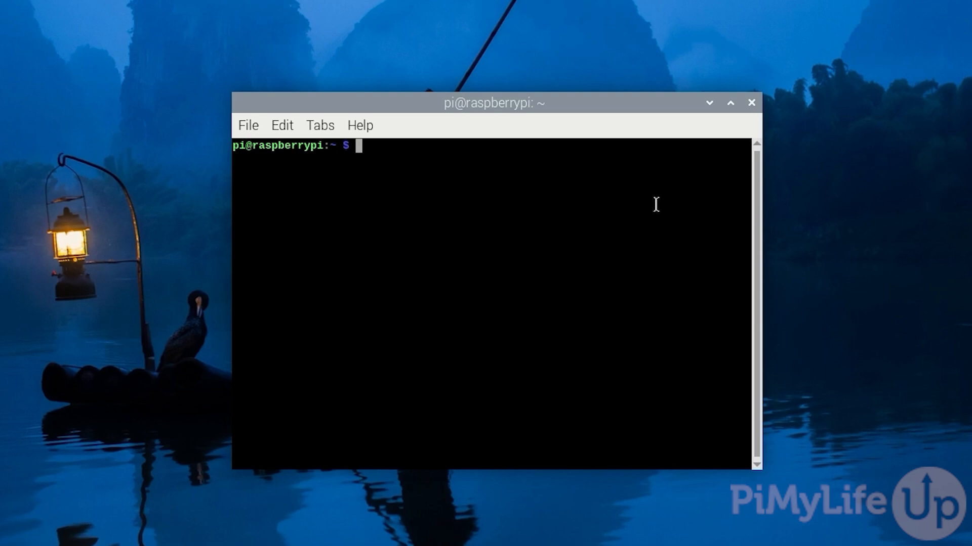
{"action": "type", "text": "sudo apt update"}
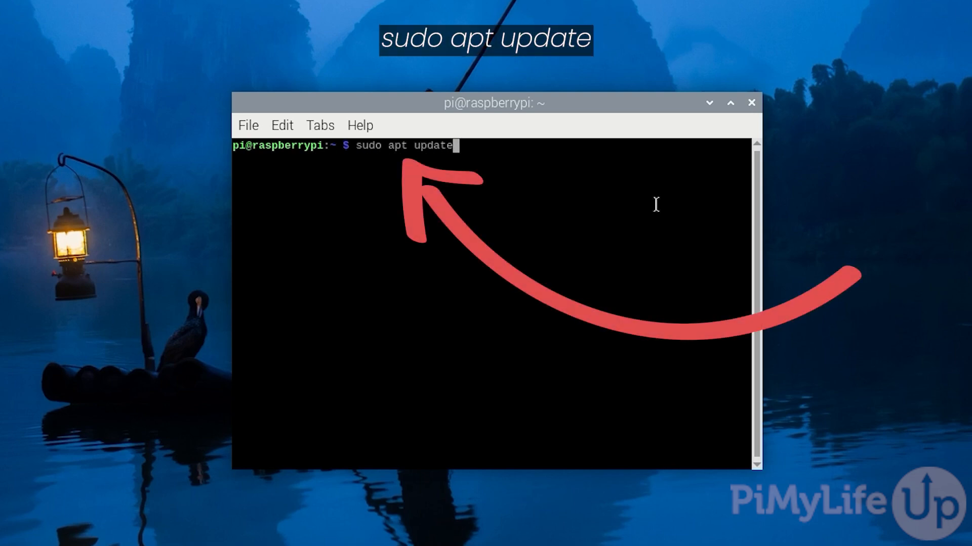
{"action": "key", "text": "Return"}
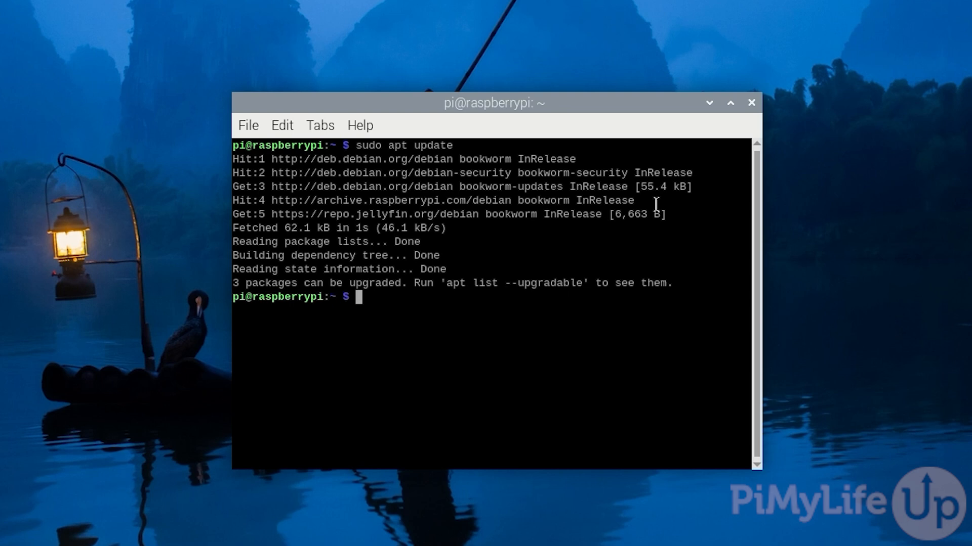
Upgrade all installed packages with sudo apt upgrade -y.
{"action": "type", "text": "sudo a"}
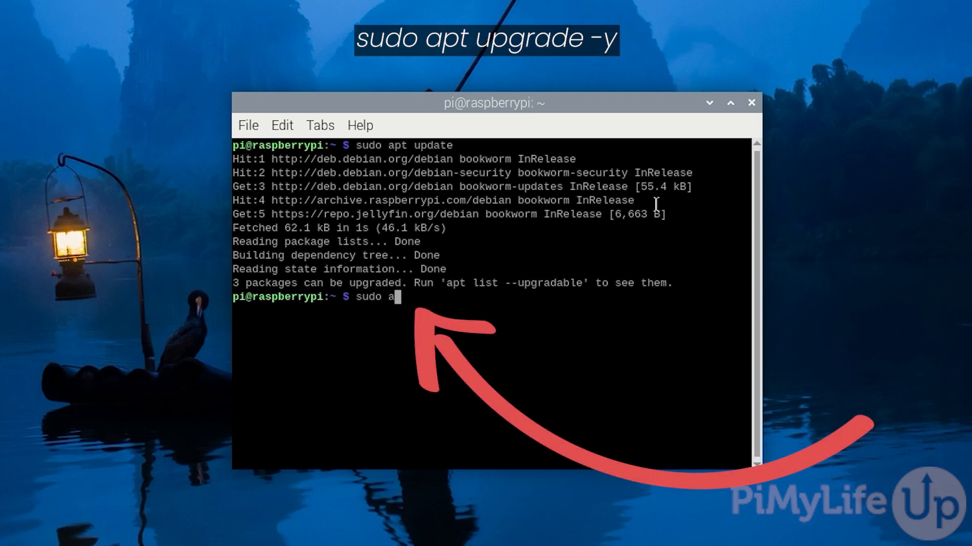
{"action": "type", "text": "pt upgrade -y"}
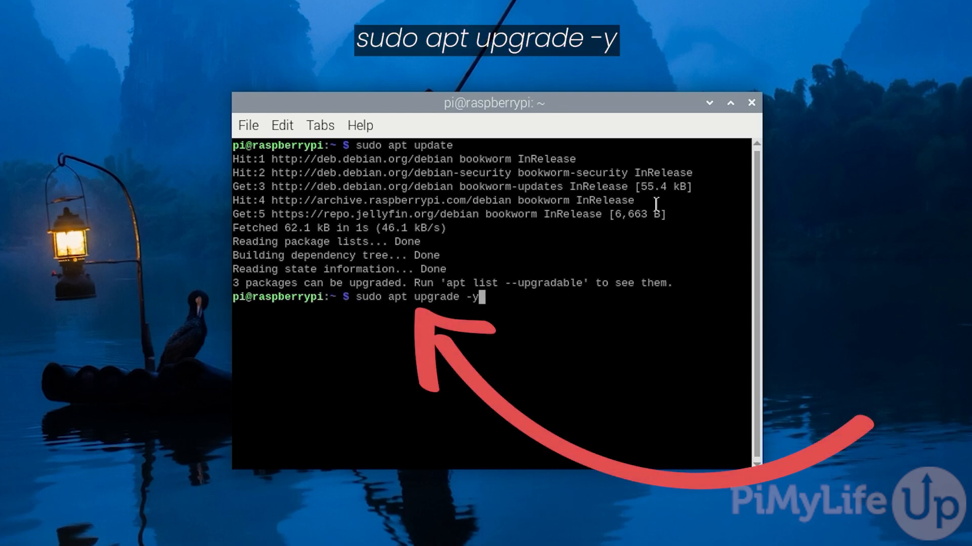
{"action": "key", "text": "Return"}
{"action": "type", "text": "sudo apt install curl lsb-release"}
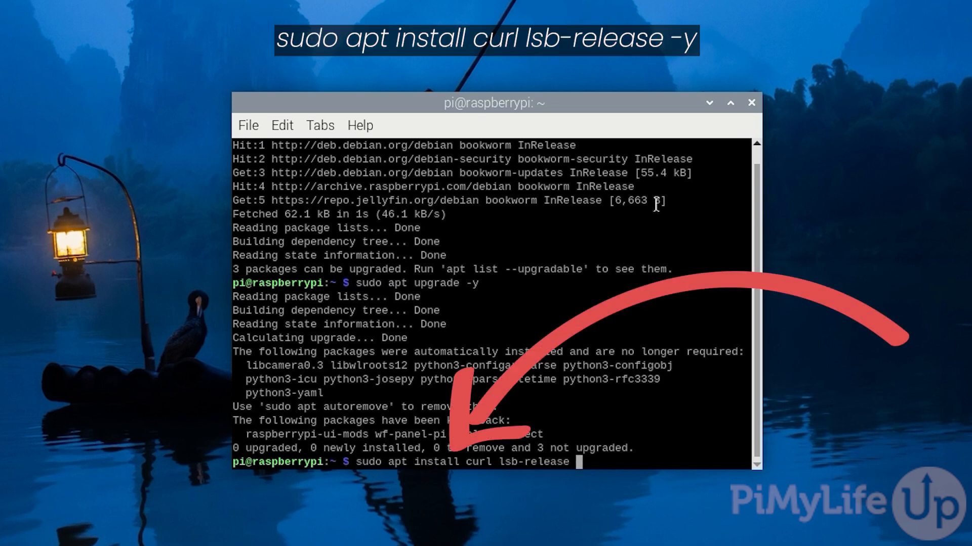
Install curl and lsb-release with apt, confirming automatically with -y.
{"action": "type", "text": "-y"}
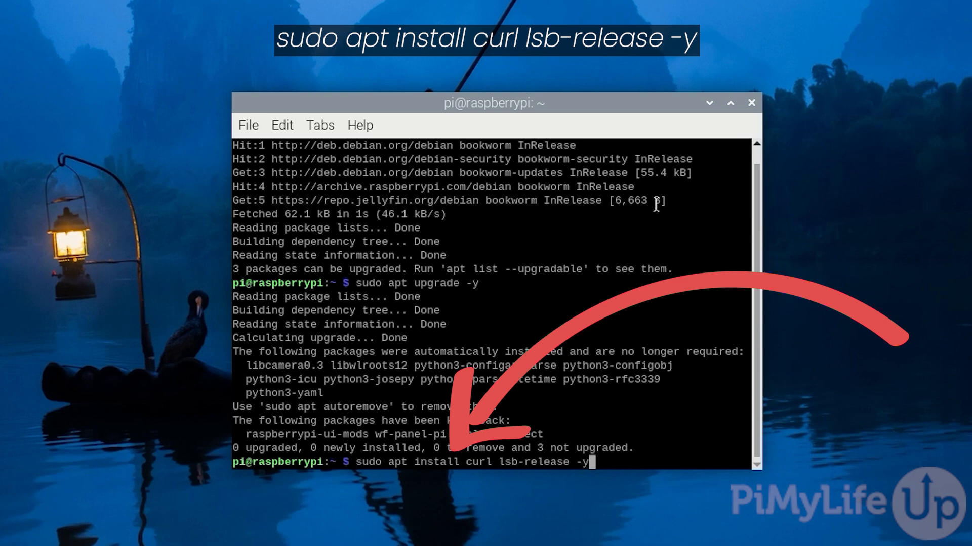
{"action": "key", "text": "Return"}
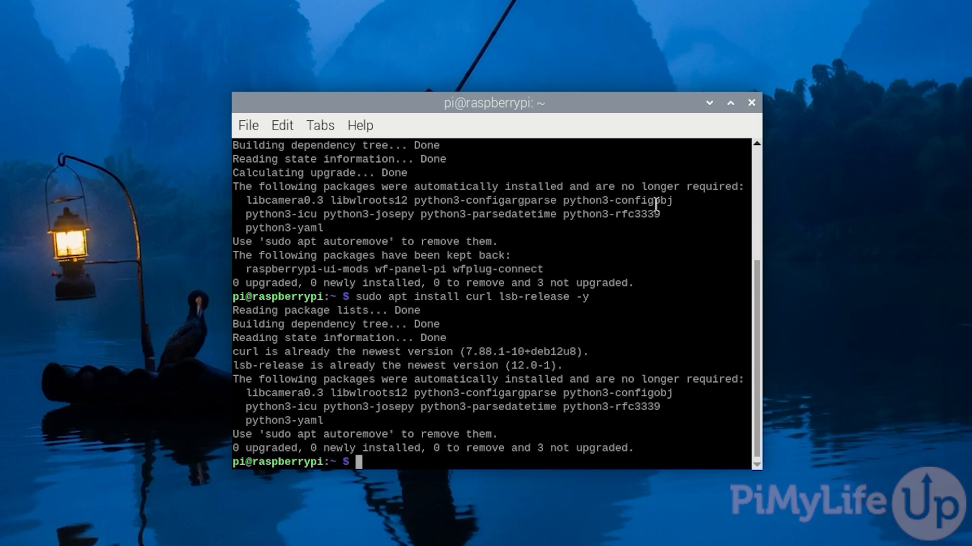
Save Cloudflare's GPG key to /usr/share/keyrings/cloudflare-archive-keyring.gpg via curl and sudo tee.
{"action": "type", "text": "curl -"}
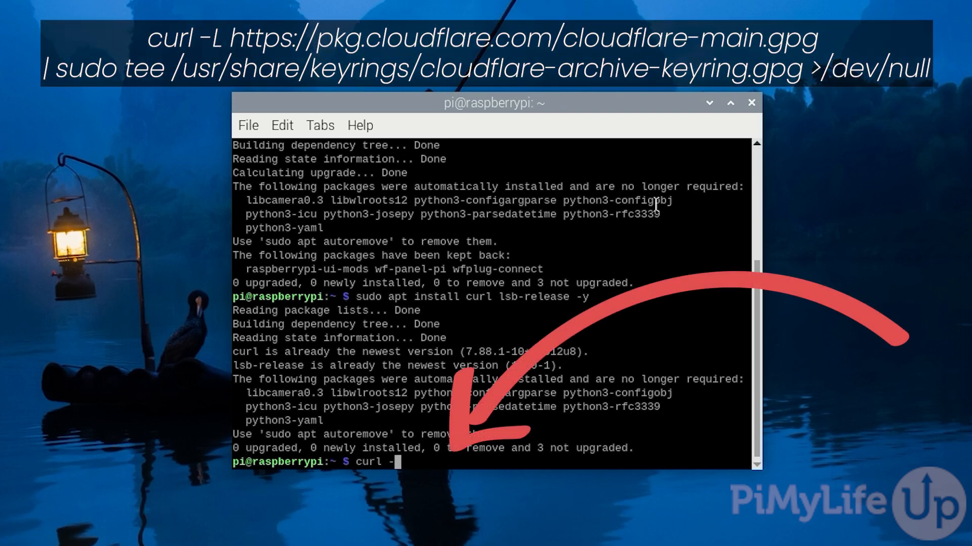
{"action": "type", "text": "L https://"}
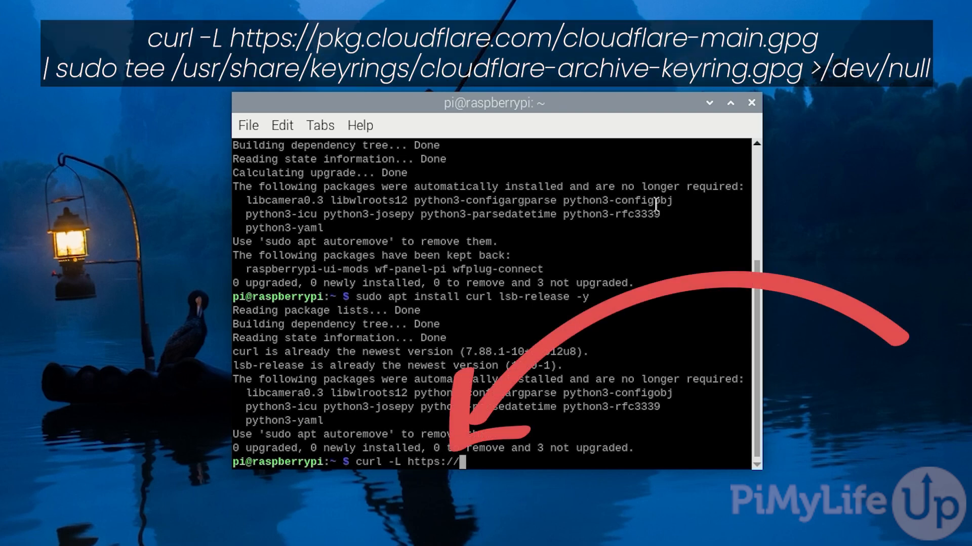
{"action": "type", "text": "pkg.cloudflare.com/cloudflare-main.gp"}
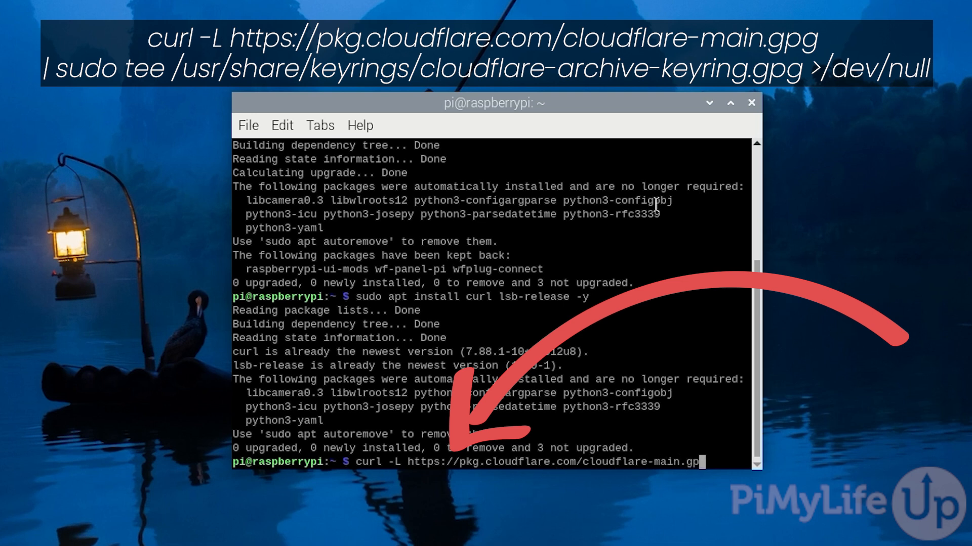
{"action": "type", "text": "| sudo tee"}
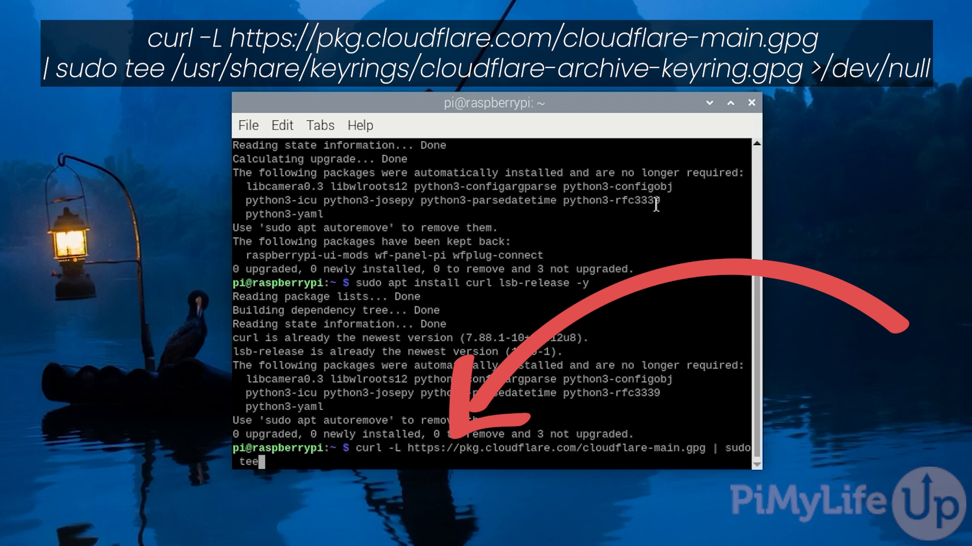
{"action": "type", "text": "/usr/share/keyrings"}
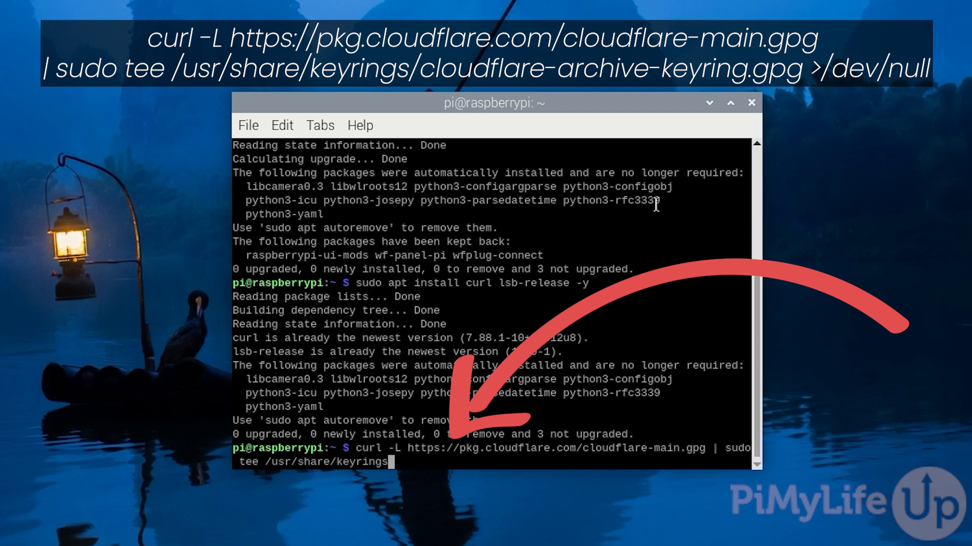
{"action": "type", "text": "/cloudflare"}
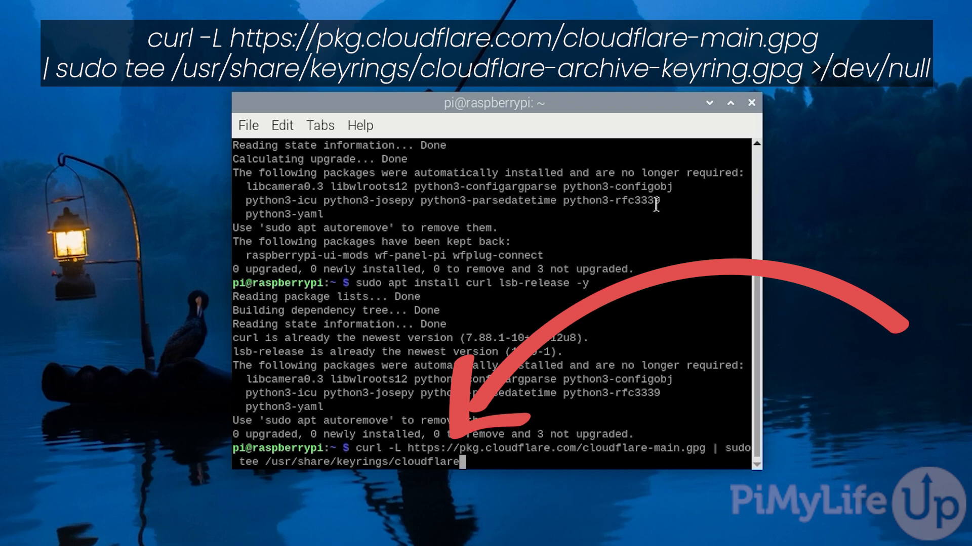
{"action": "type", "text": "archive-"}
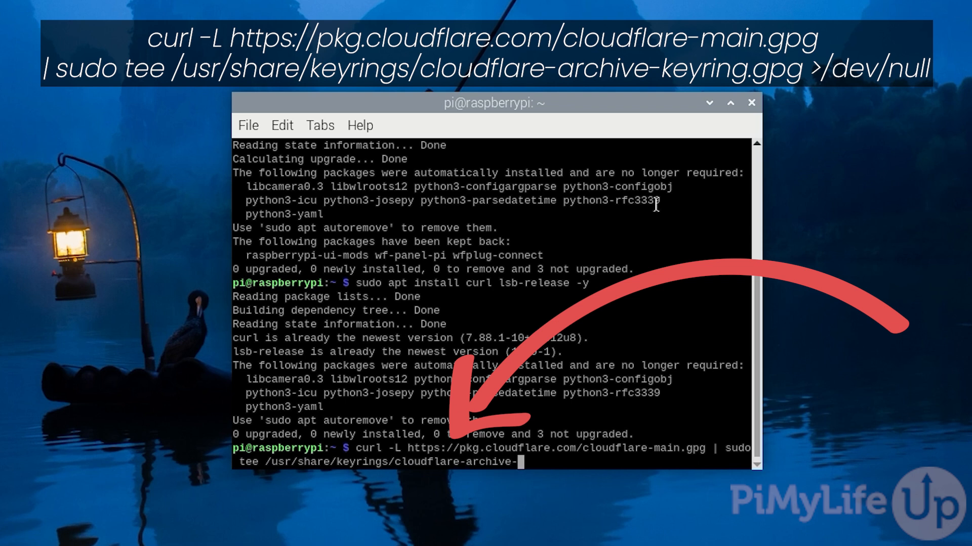
{"action": "type", "text": "keyring.gp"}
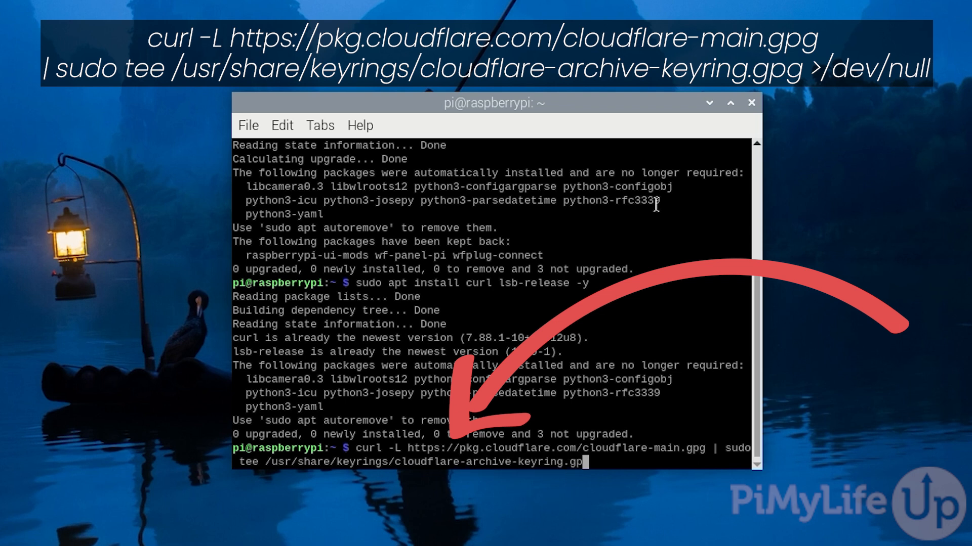
{"action": "type", "text": ">/dev/null"}
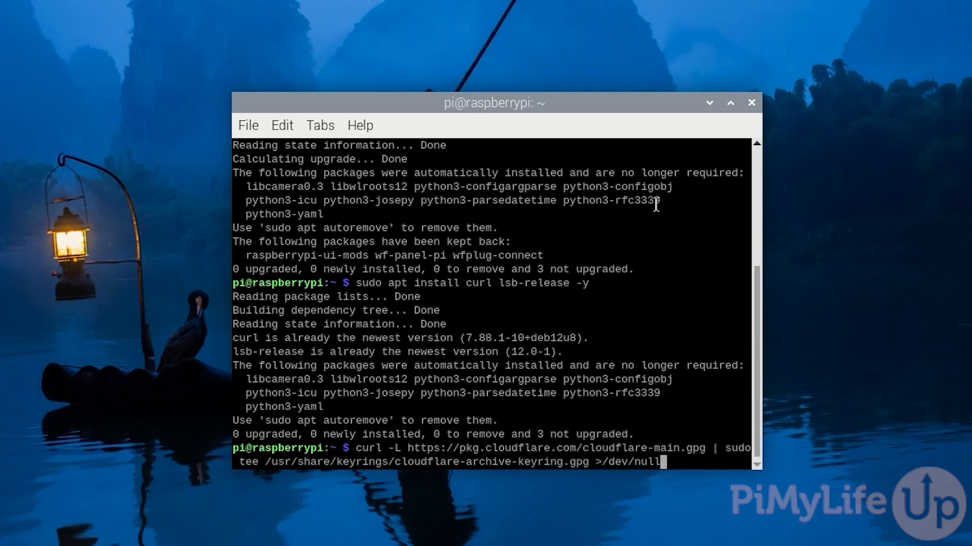
{"action": "key", "text": "Return"}
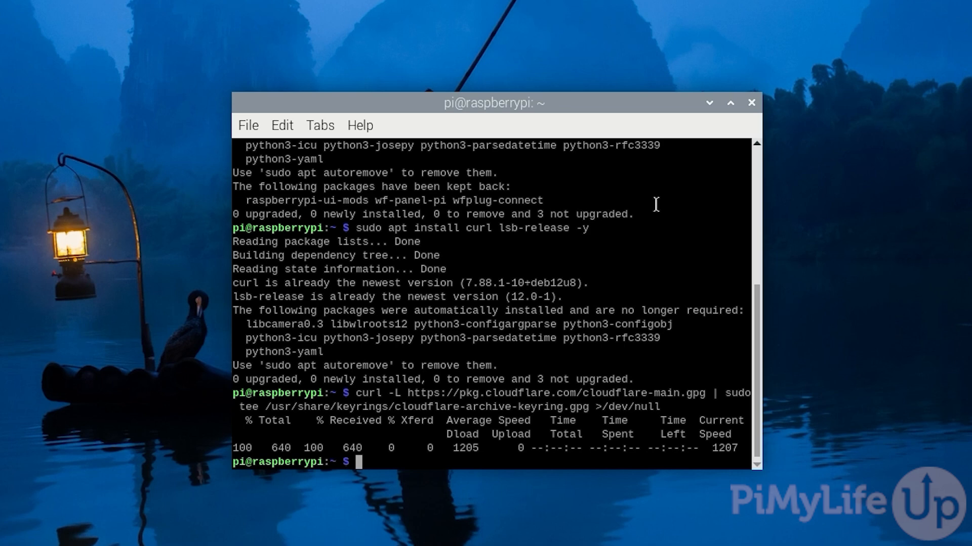
{"action": "type", "text": "echo \"deb"}
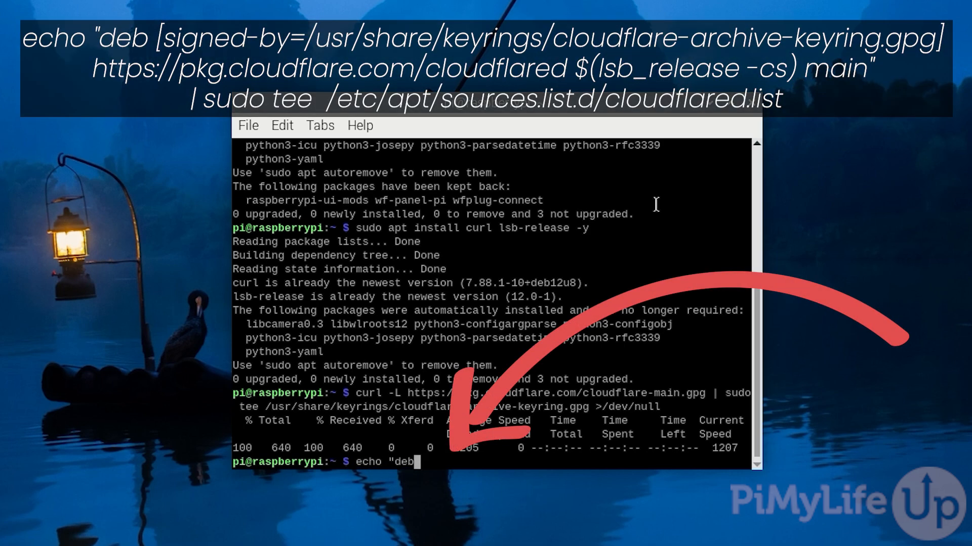
Write the signed cloudflared repository line to /etc/apt/sources.list.d/cloudflared.list.
{"action": "type", "text": "[signed-by=/usr"}
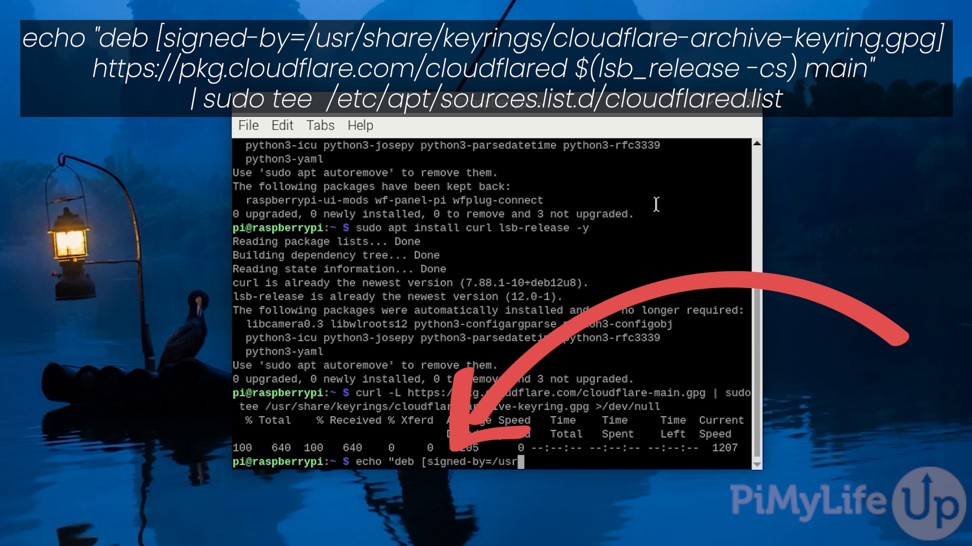
{"action": "type", "text": "/share/"}
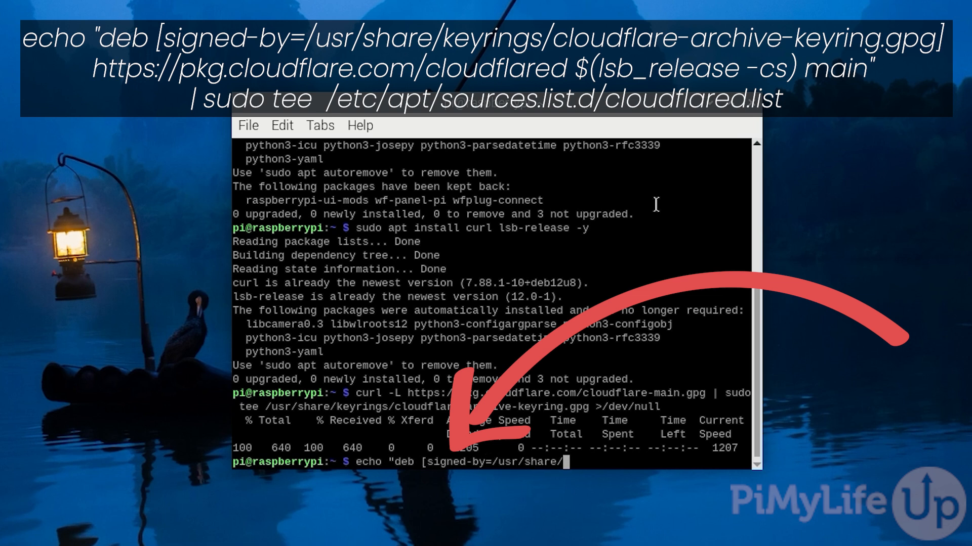
{"action": "type", "text": "keyrings"}
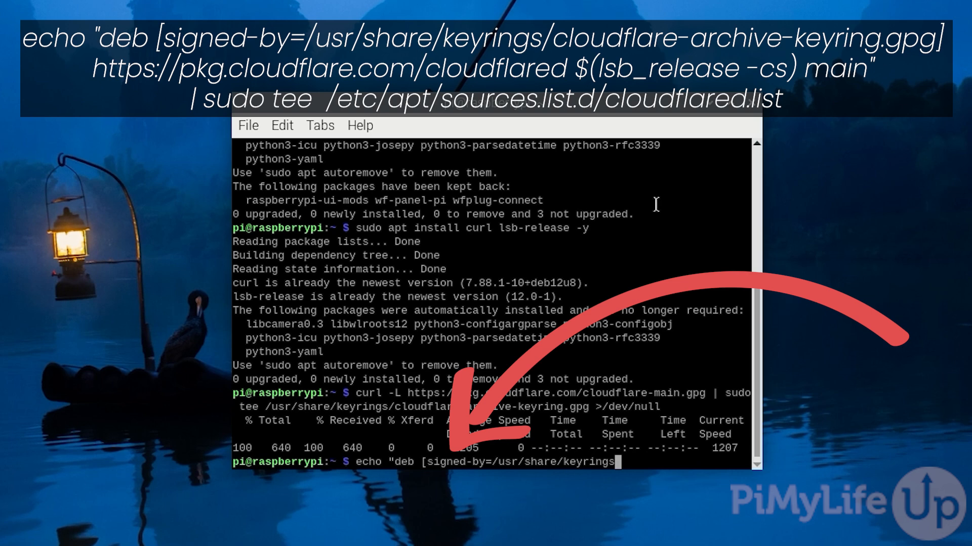
{"action": "type", "text": "/cloudflare-archive-keyr"}
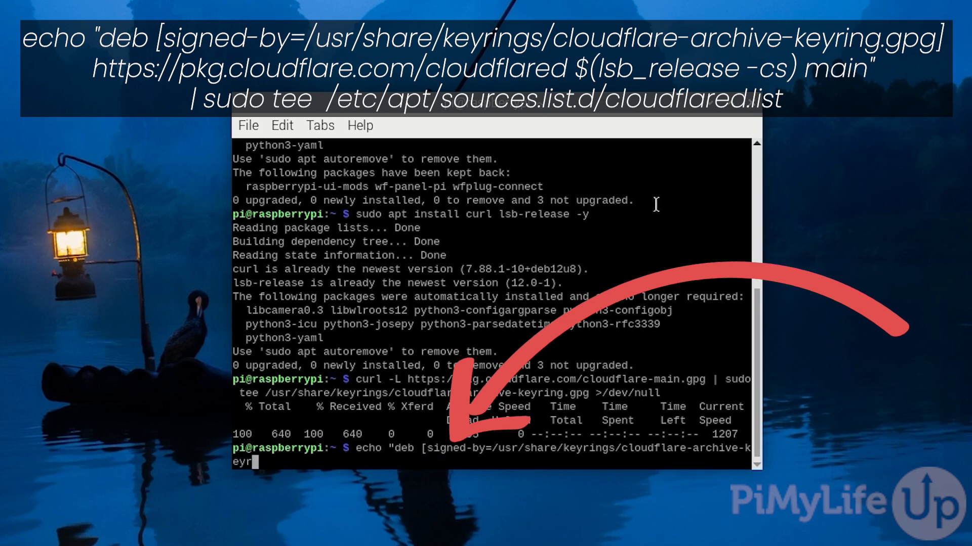
{"action": "type", "text": "ing.gpg] https:"}
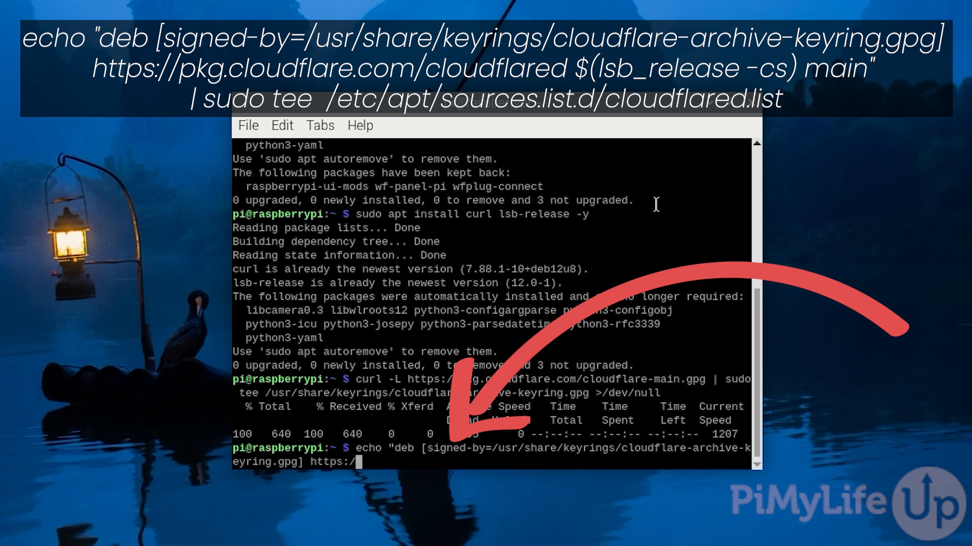
{"action": "type", "text": "/pkg.cloudflare.com/c"}
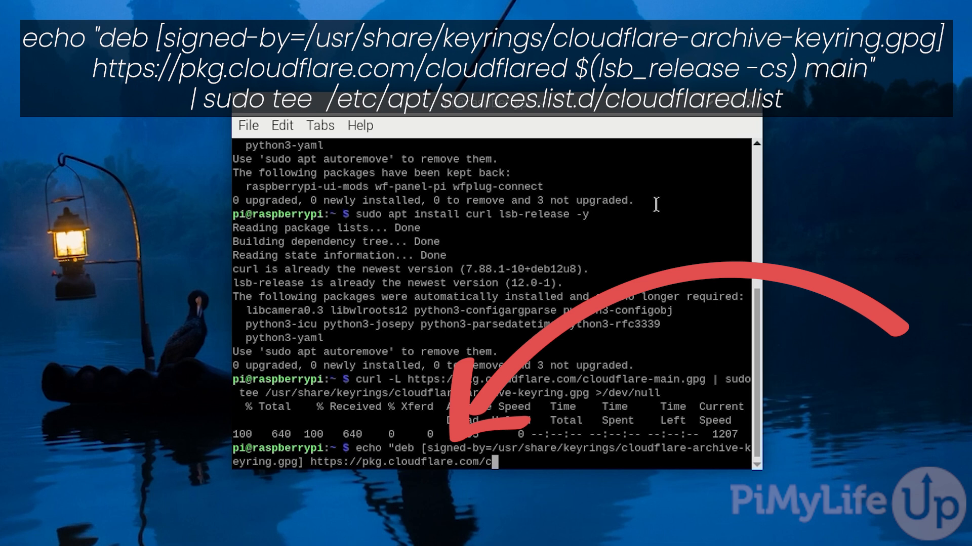
{"action": "type", "text": "loudflared $(lsb_releas"}
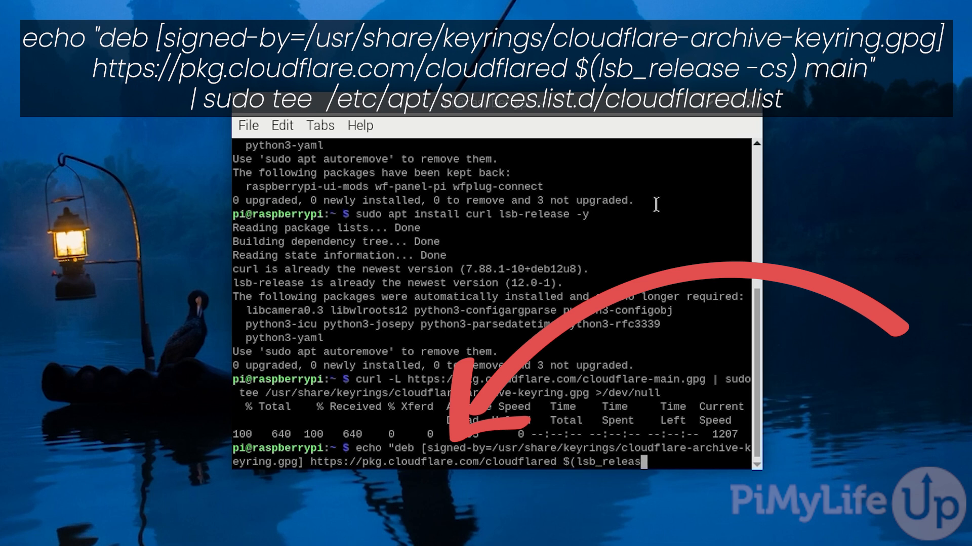
{"action": "type", "text": "-cs)"}
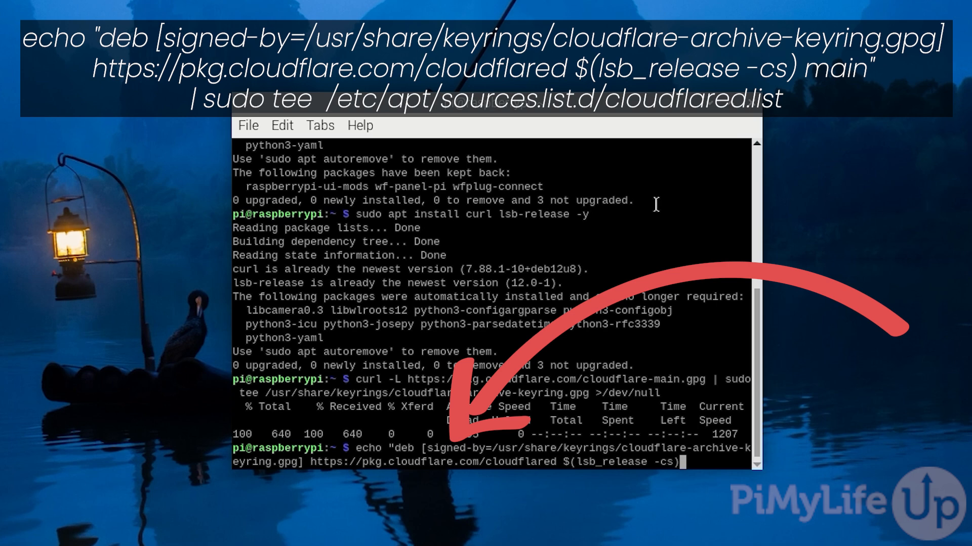
{"action": "type", "text": "main\""}
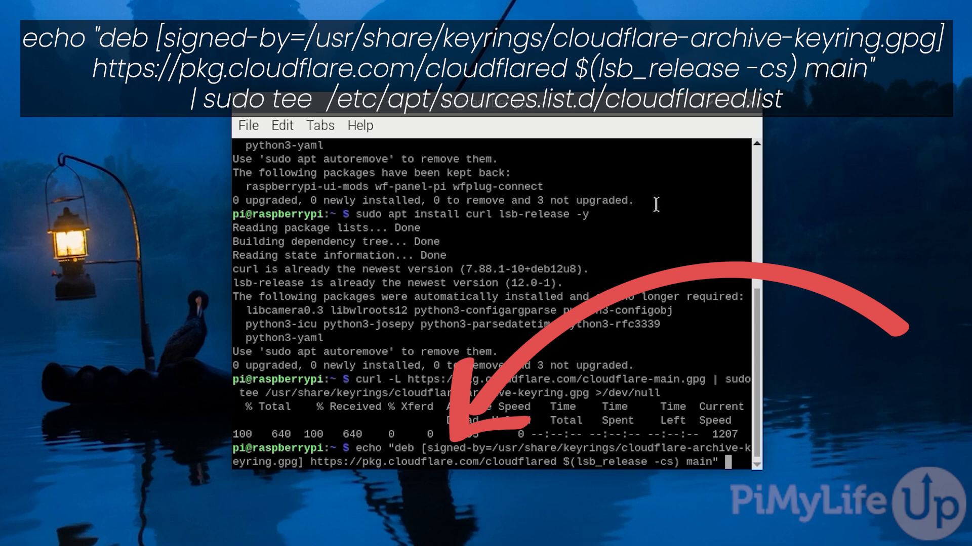
{"action": "type", "text": "| sudo tee"}
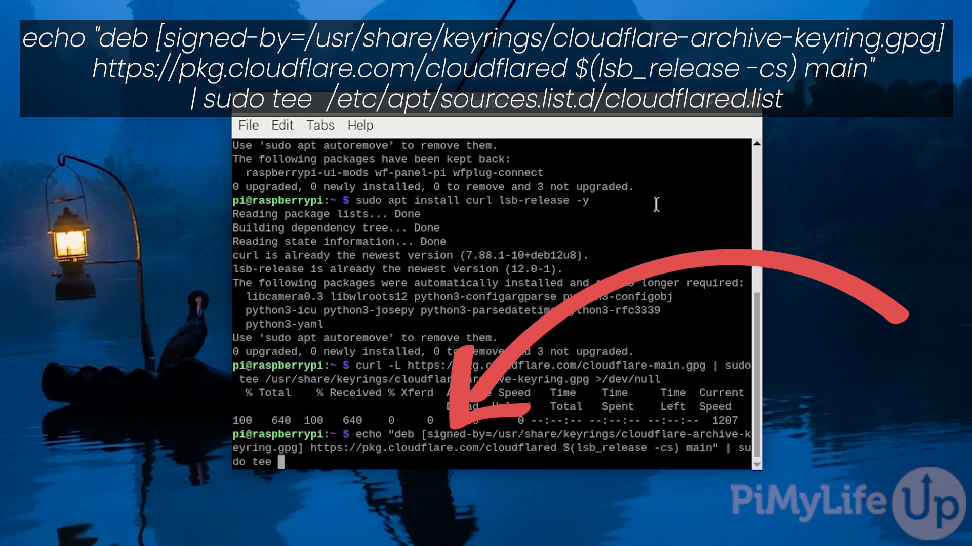
{"action": "type", "text": "/etc/a"}
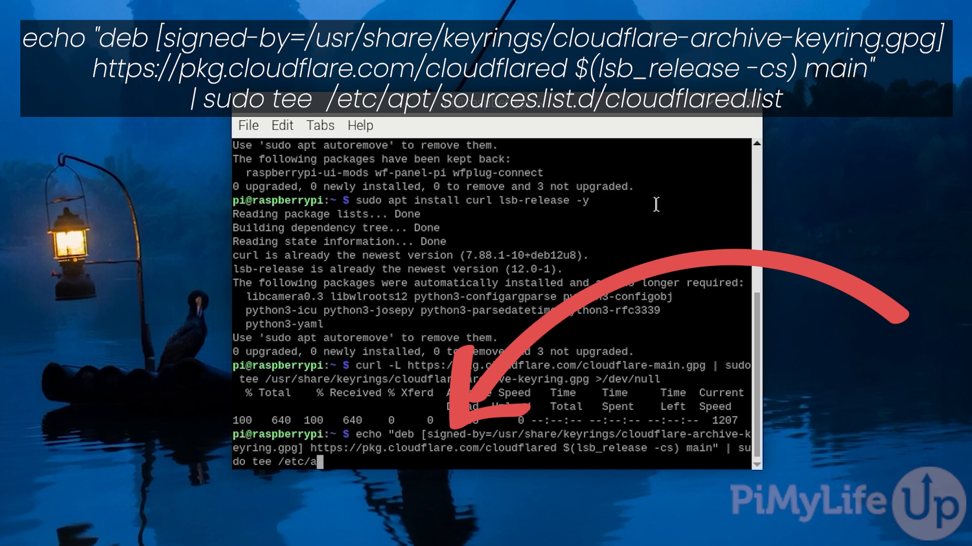
{"action": "type", "text": "pt/sources.l"}
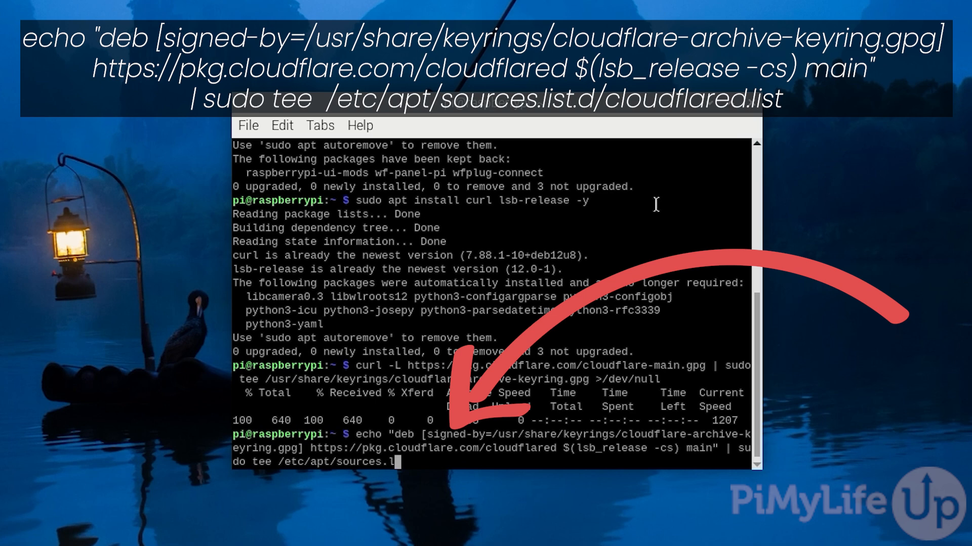
{"action": "type", "text": "ist.d/c"}
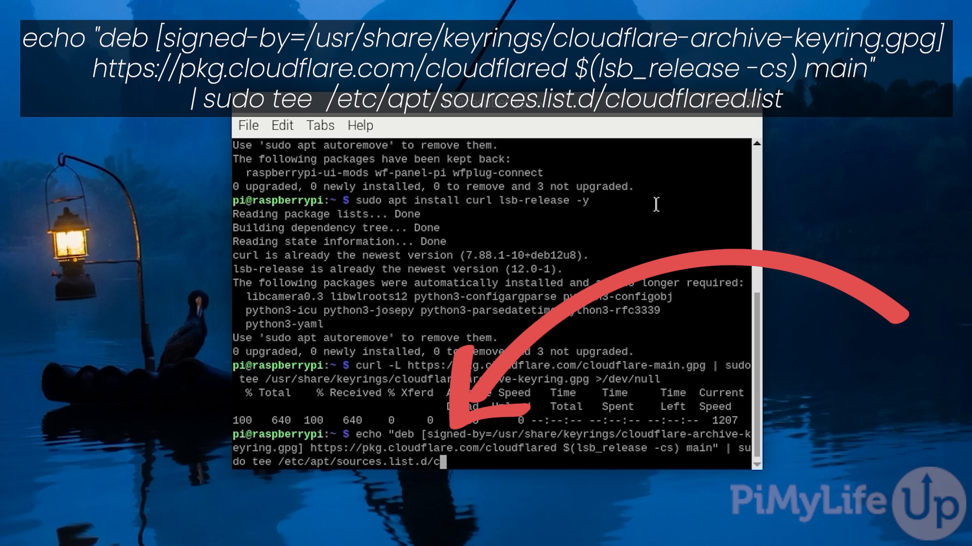
{"action": "type", "text": "loudflared.l"}
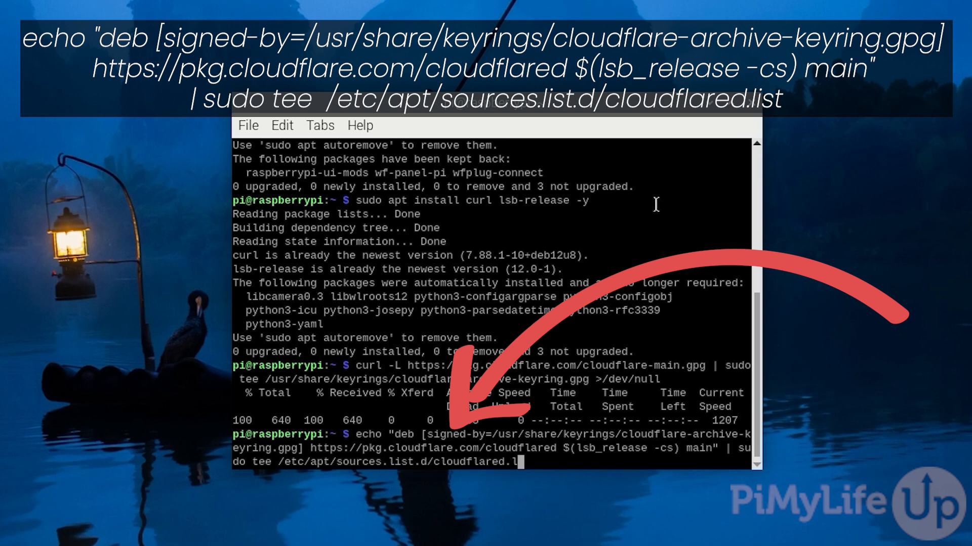
{"action": "type", "text": "st"}
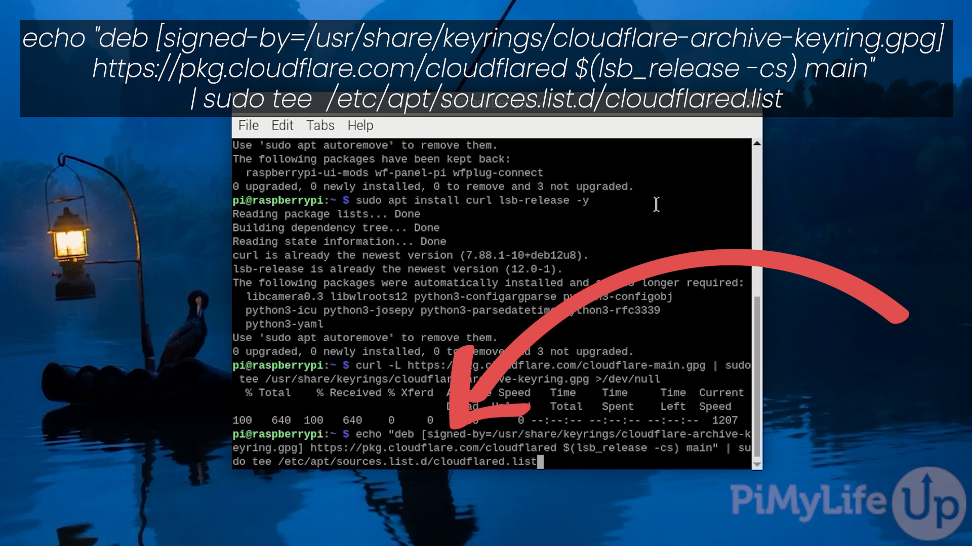
{"action": "key", "text": "Return"}
{"action": "type", "text": "sudo apt update"}
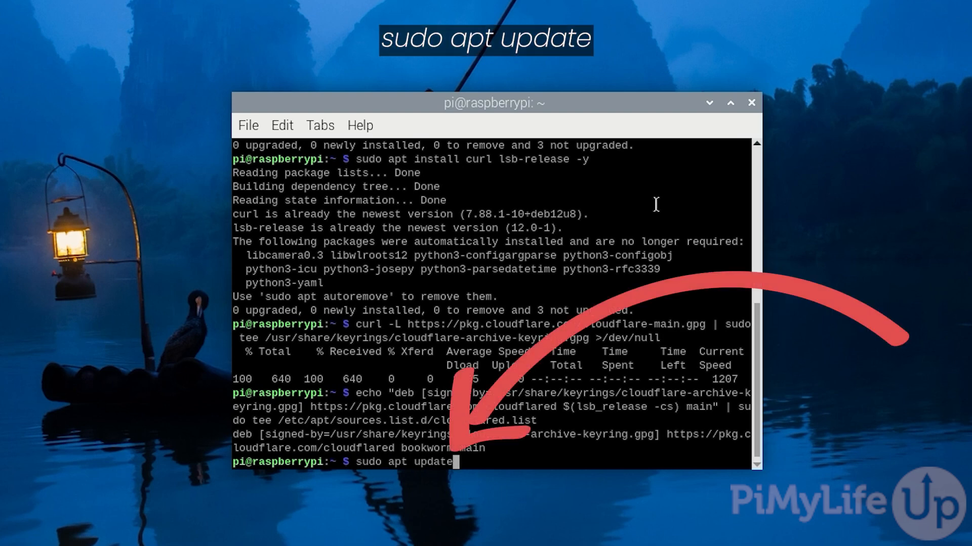
Run sudo apt update to fetch the cloudflared bookworm repository indexes.
{"action": "key", "text": "Return"}
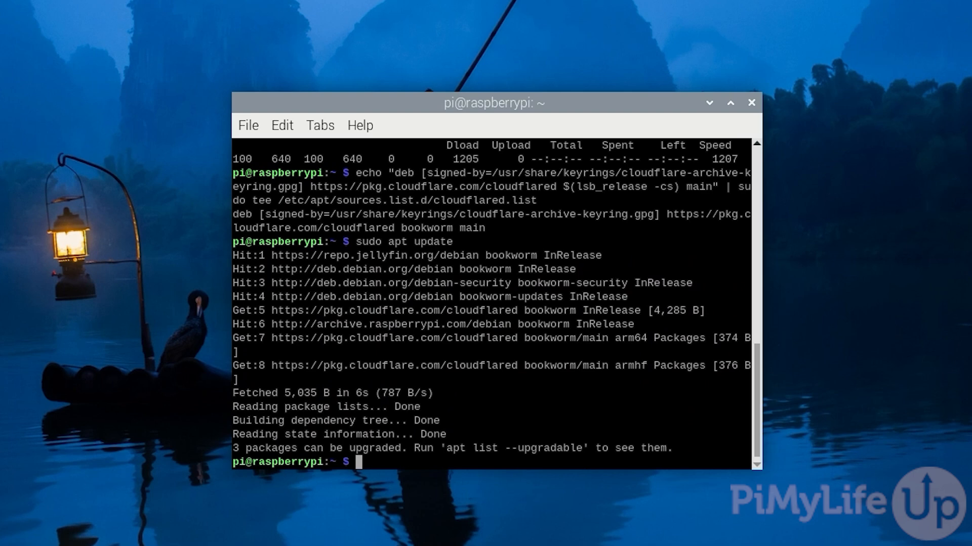
Install cloudflared 2025.2.0 from the Cloudflare repository with sudo apt install.
{"action": "type", "text": "sudo apt install"}
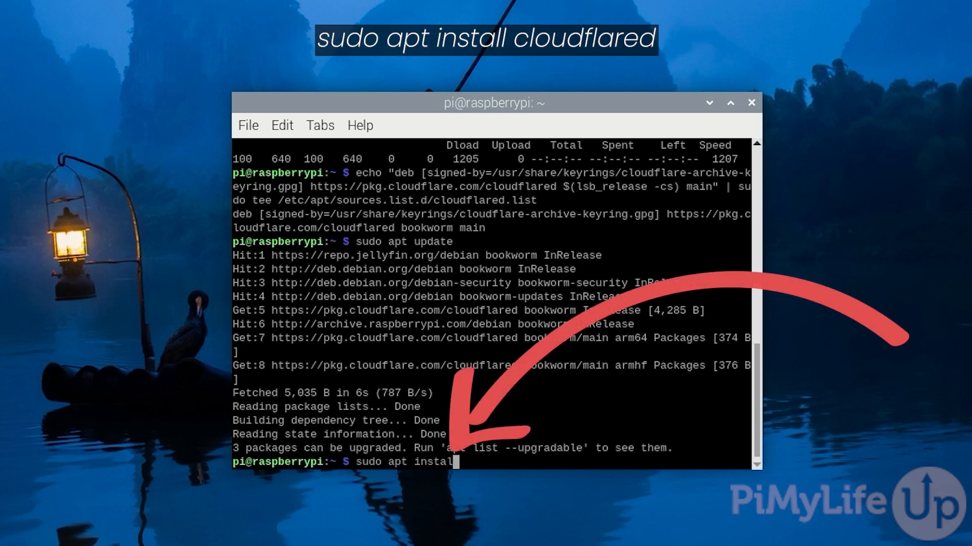
{"action": "type", "text": "cloudflared"}
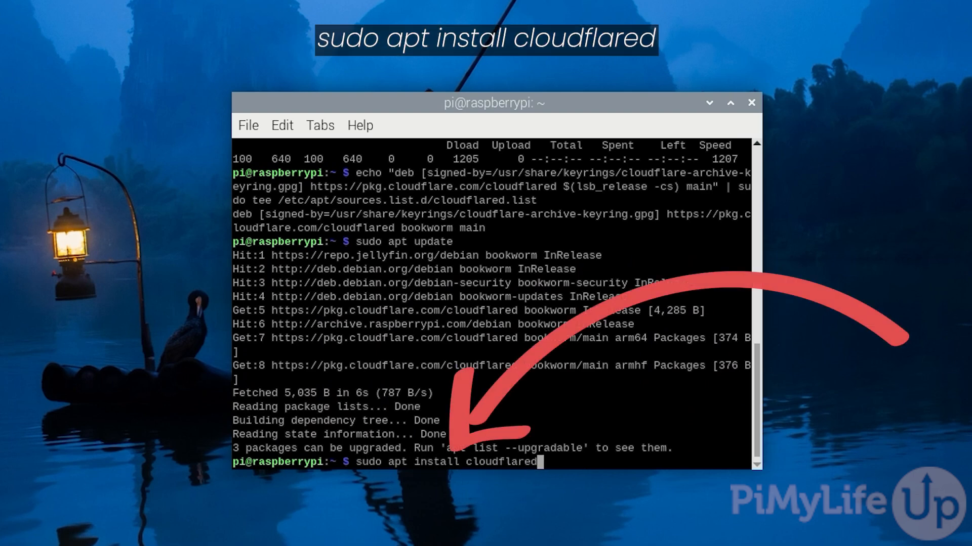
{"action": "key", "text": "Return"}
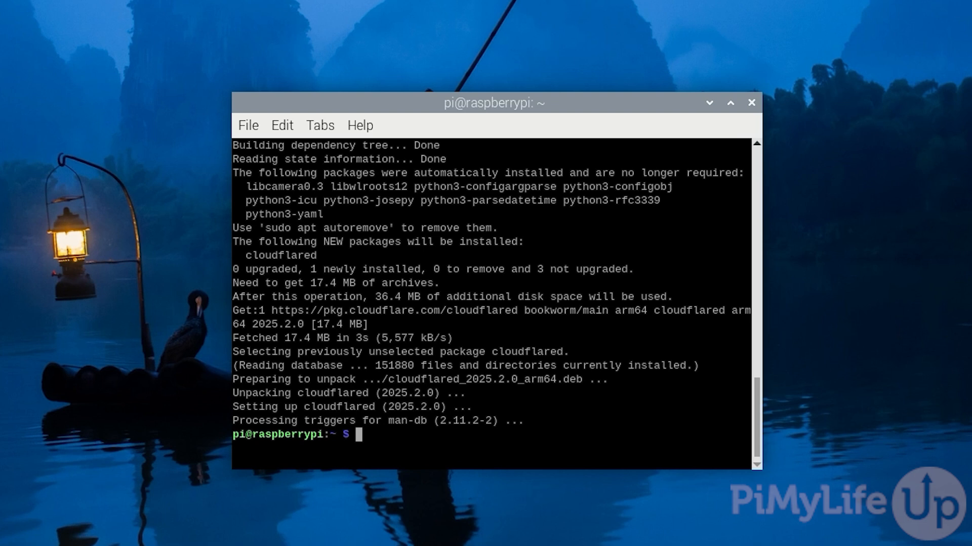
{"action": "type", "text": "cloudflared tunnel login"}
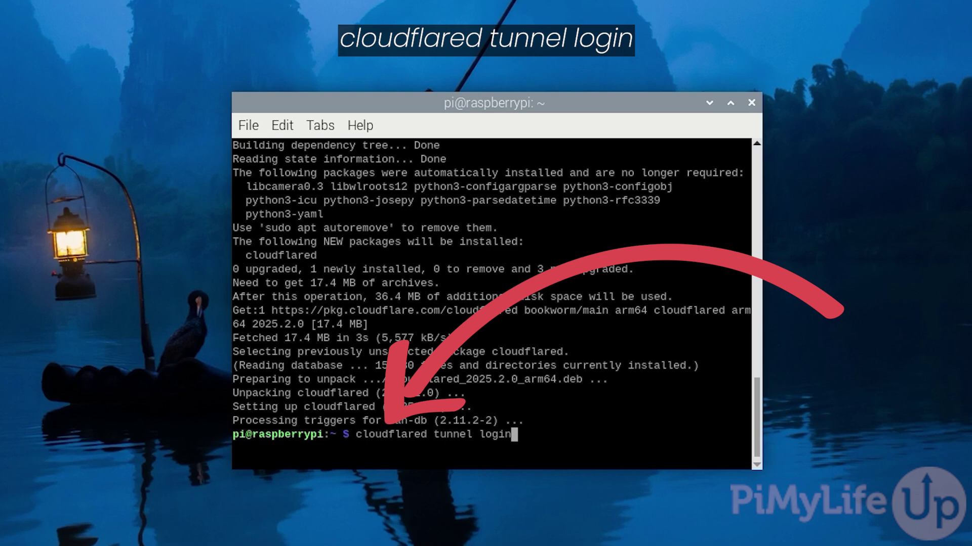
Run cloudflared tunnel login to get the Cloudflare dashboard authorization URL.
{"action": "key", "text": "Return"}
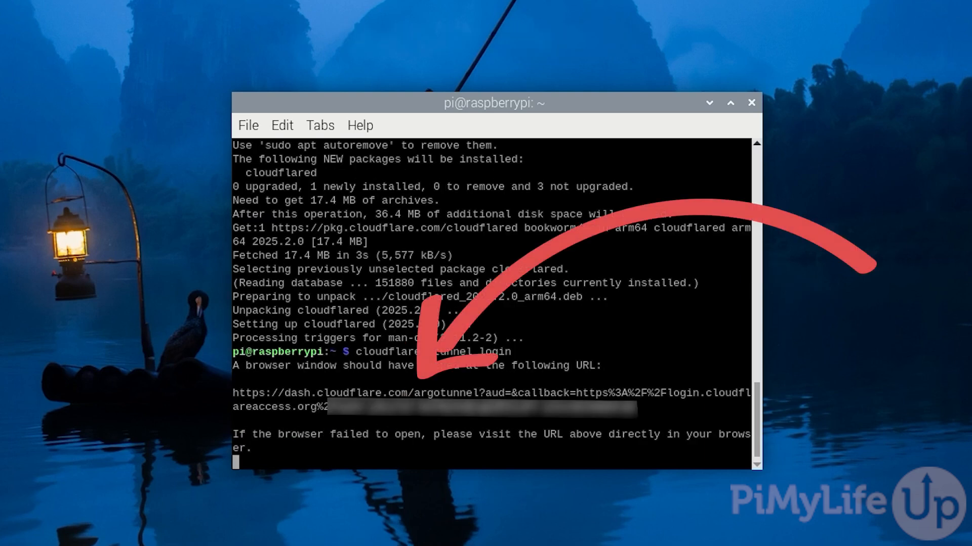
{"action": "mouse_move", "coordinate": [880, 218]}
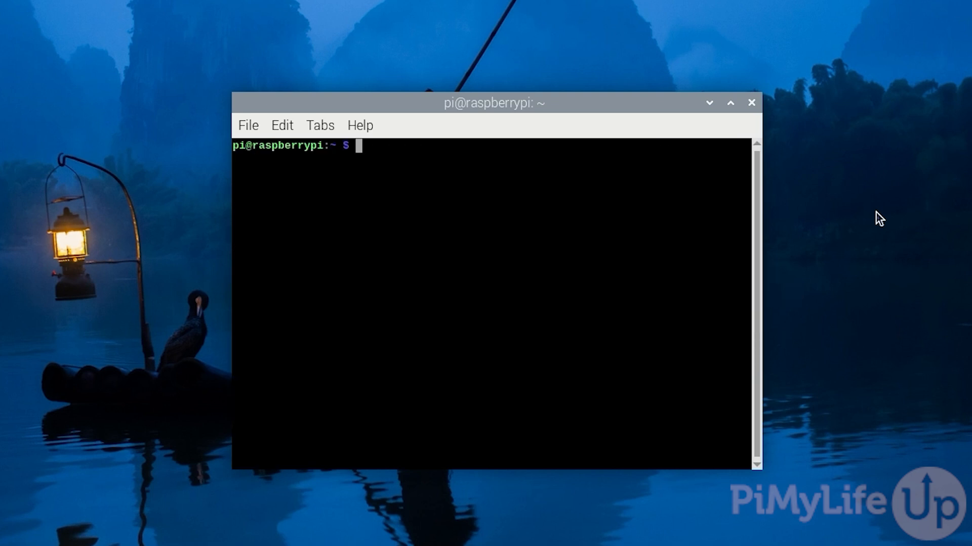
Create the raspberrypitunnel tunnel with cloudflared tunnel create.
{"action": "type", "text": "cloudflared tun"}
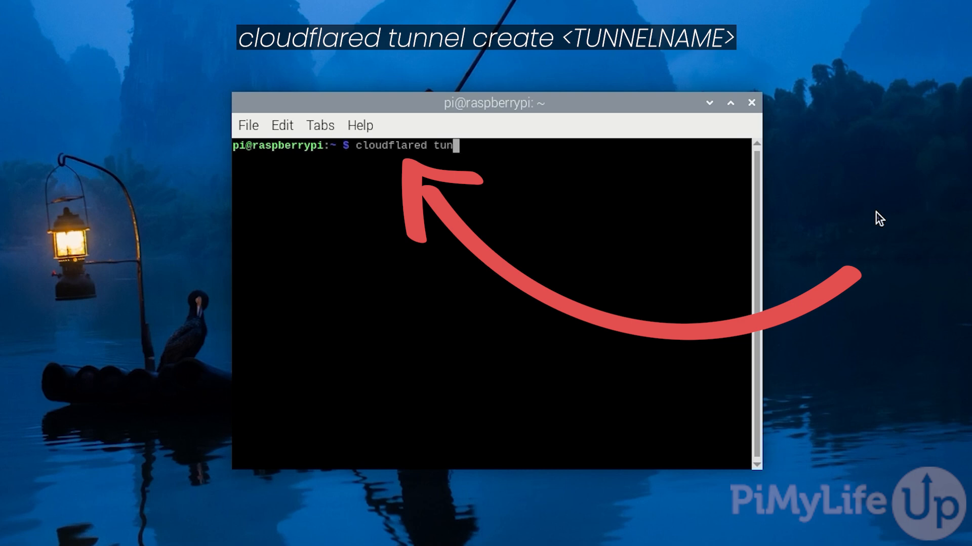
{"action": "type", "text": "nel create"}
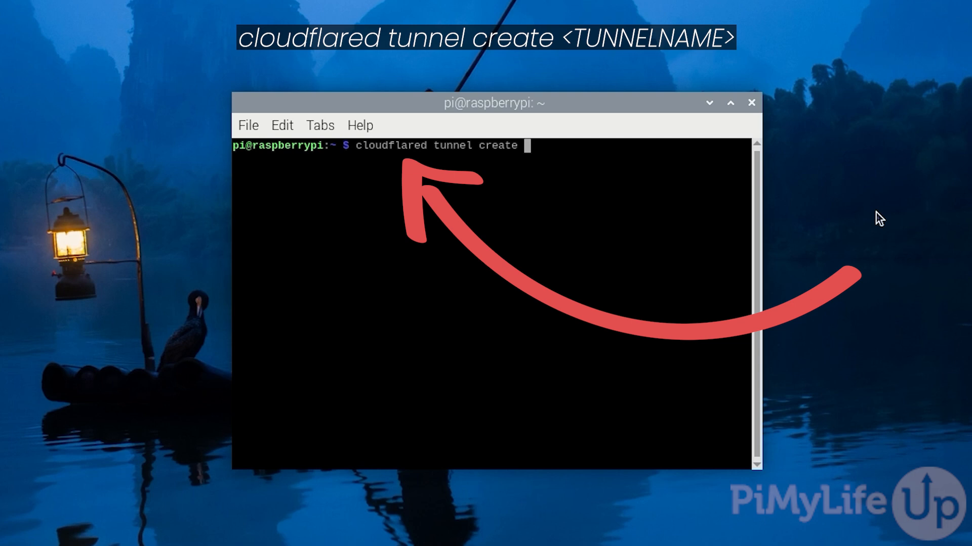
{"action": "type", "text": "raspberry"}
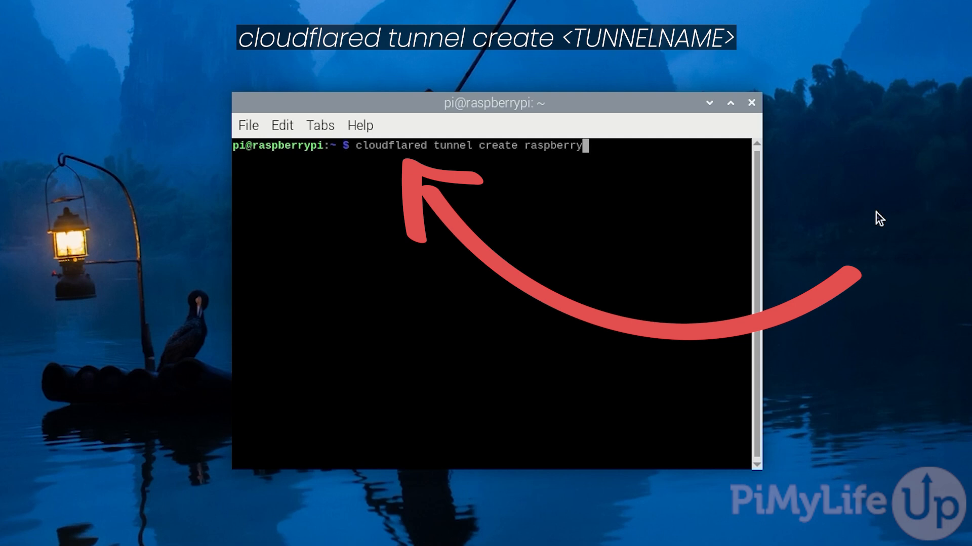
{"action": "type", "text": "pitunnel"}
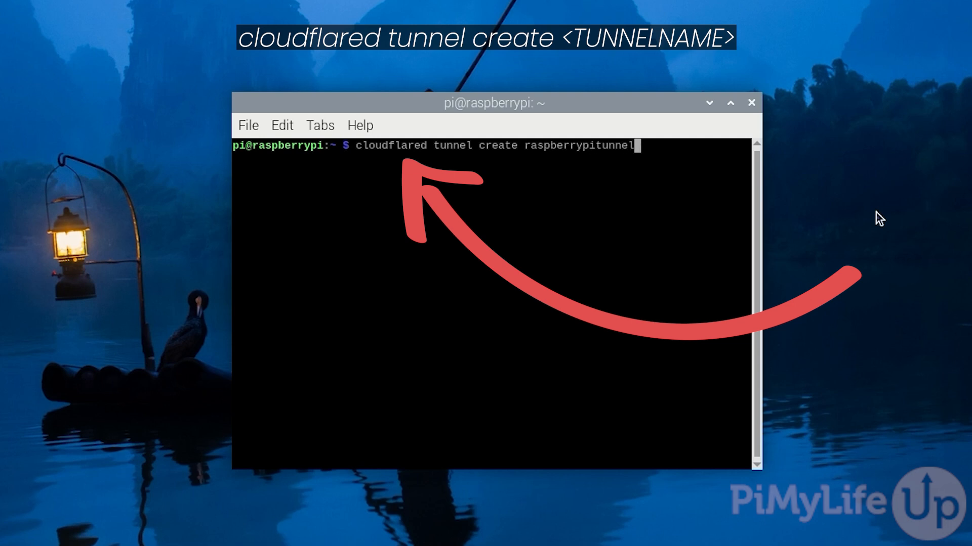
{"action": "key", "text": "Return"}
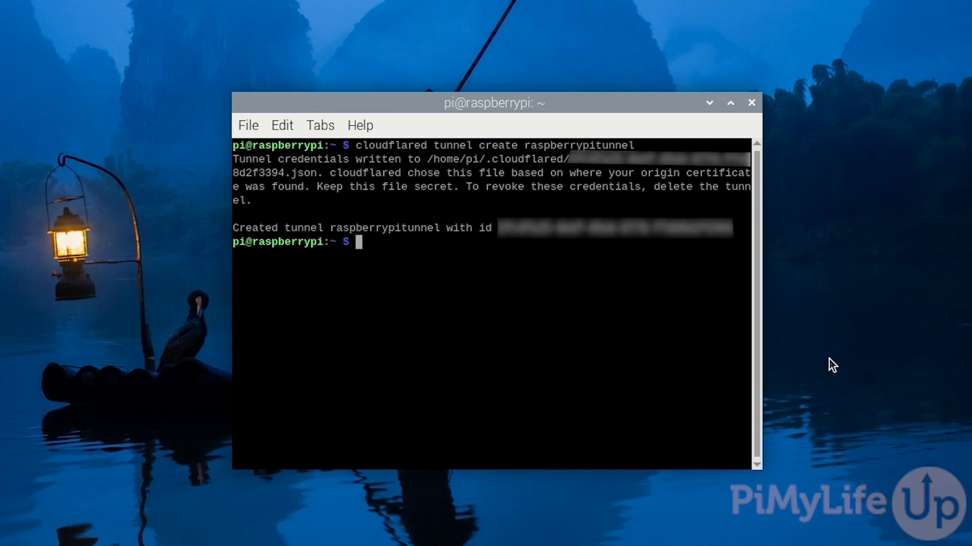
{"action": "type", "text": "cloudflare d"}
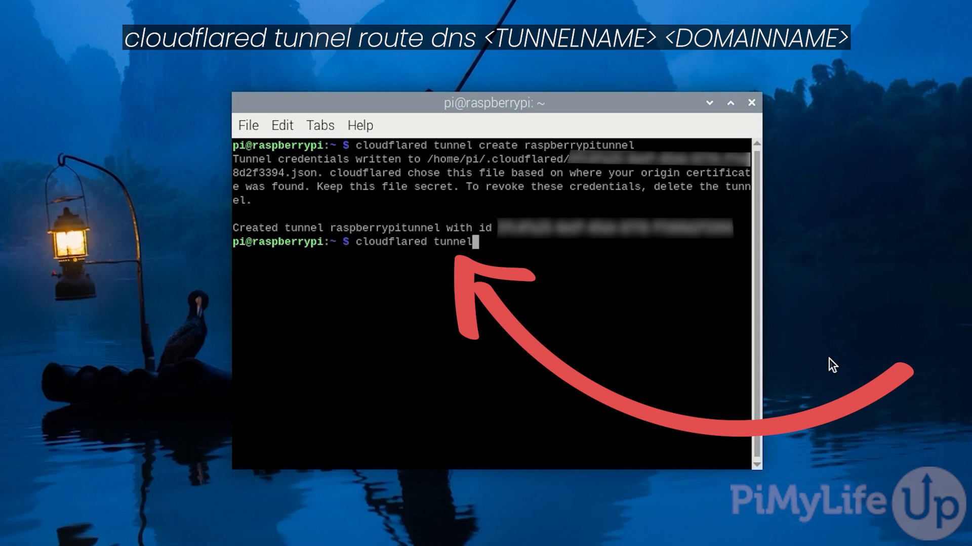
Route DNS for raspberry.pimylifeup.com to the raspberrypitunnel tunnel.
{"action": "type", "text": "route dns"}
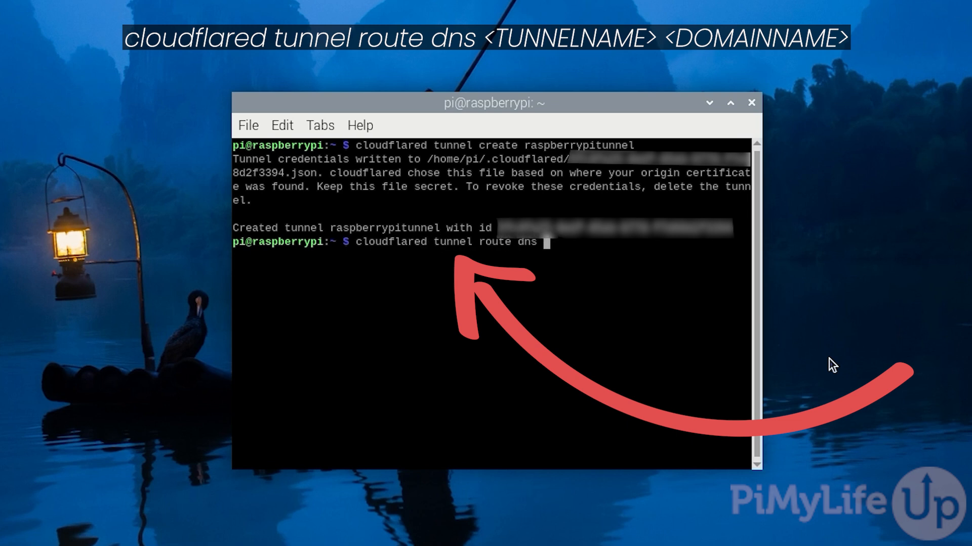
{"action": "type", "text": "raspberrypitu"}
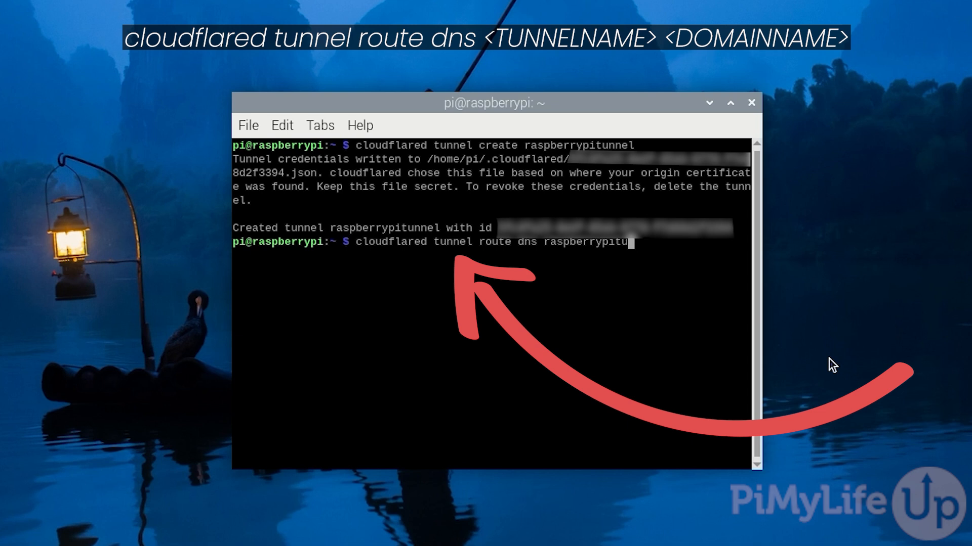
{"action": "type", "text": "nnel"}
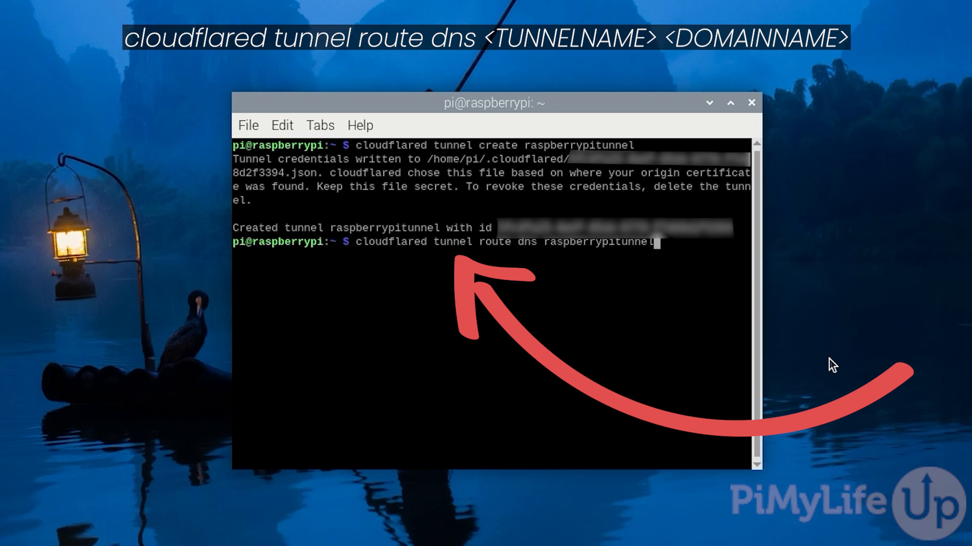
{"action": "type", "text": "ra"}
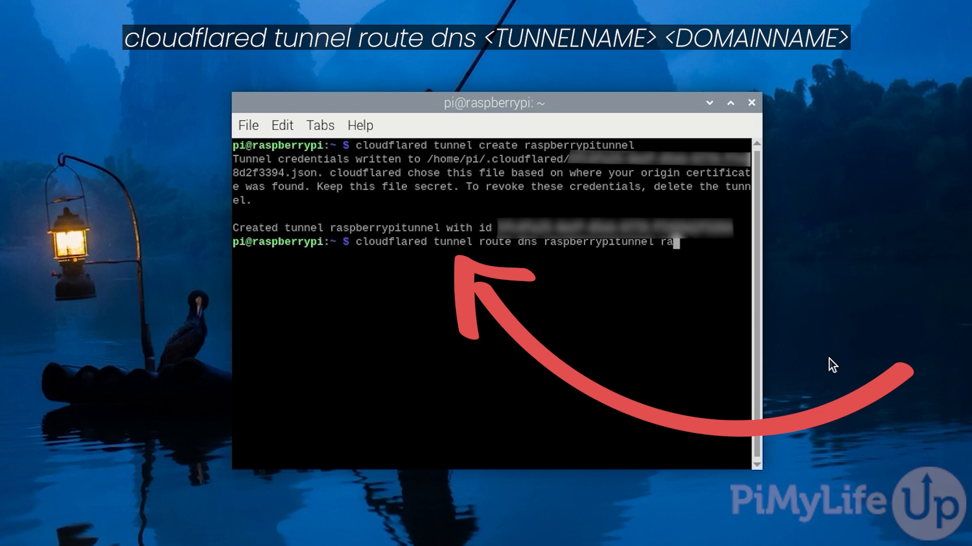
{"action": "type", "text": "spberry."}
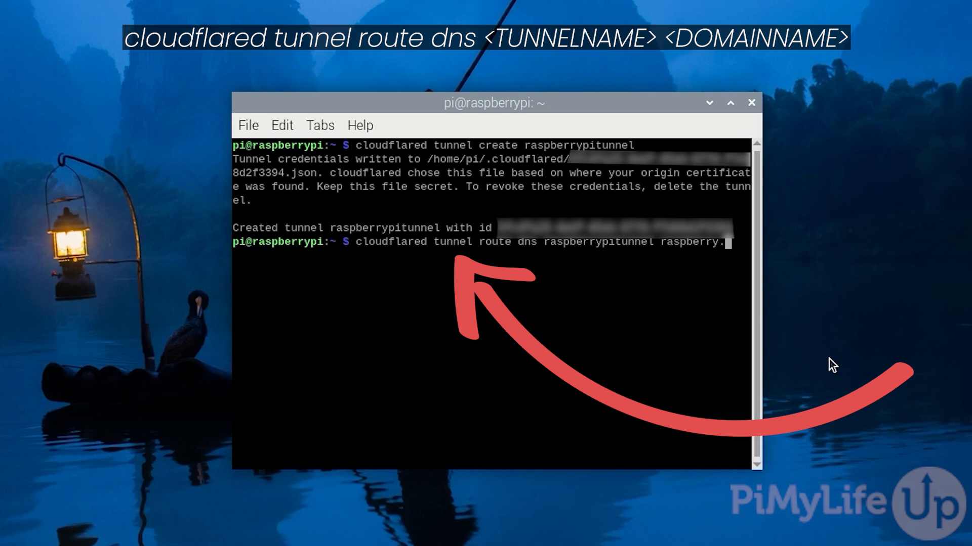
{"action": "type", "text": "pimylifeup.com"}
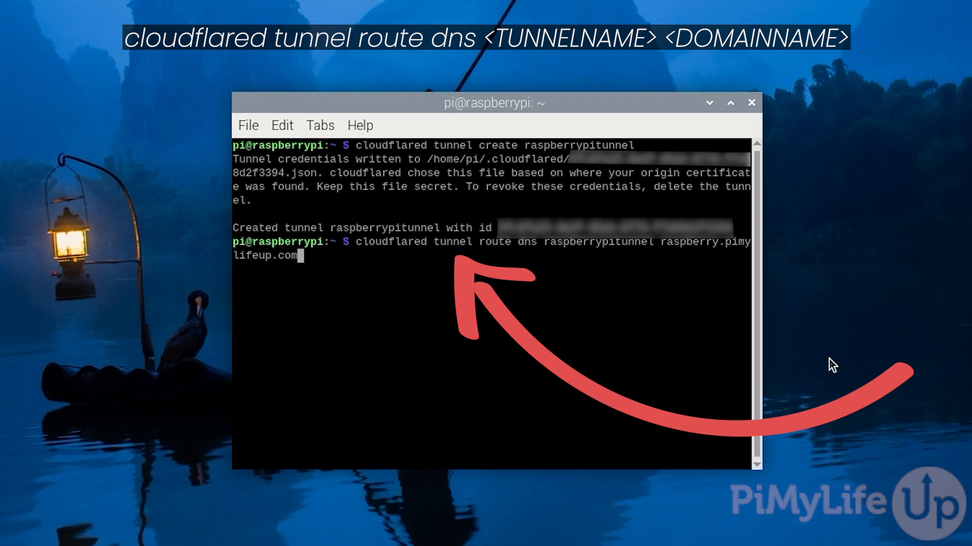
{"action": "key", "text": "Return"}
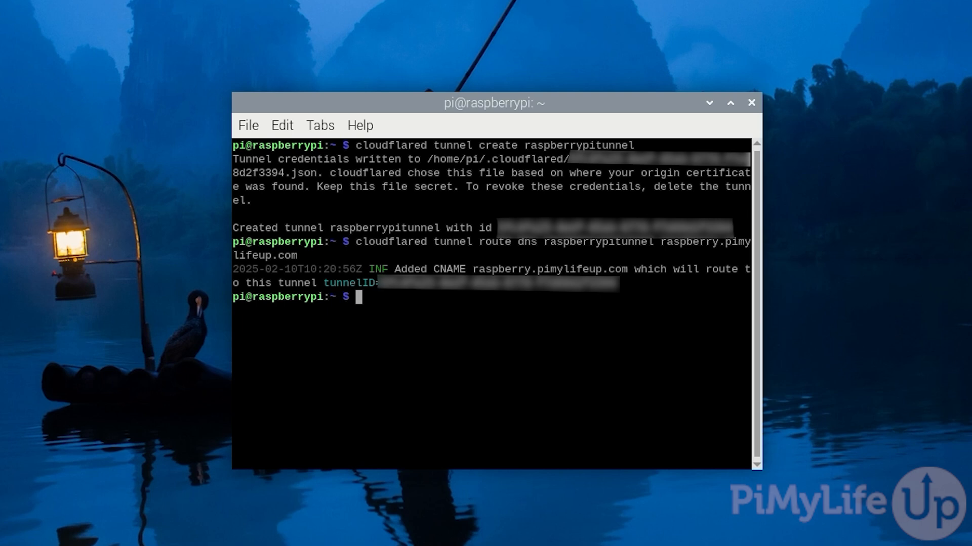
Enter the command to run raspberrypitunnel, forwarding traffic to localhost:80.
{"action": "type", "text": "cloud"}
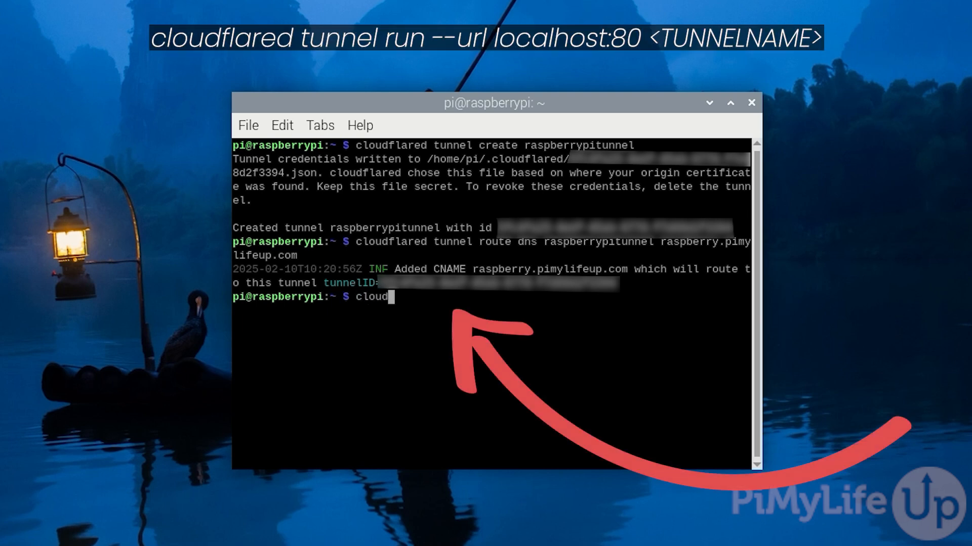
{"action": "type", "text": "flared tunnel run"}
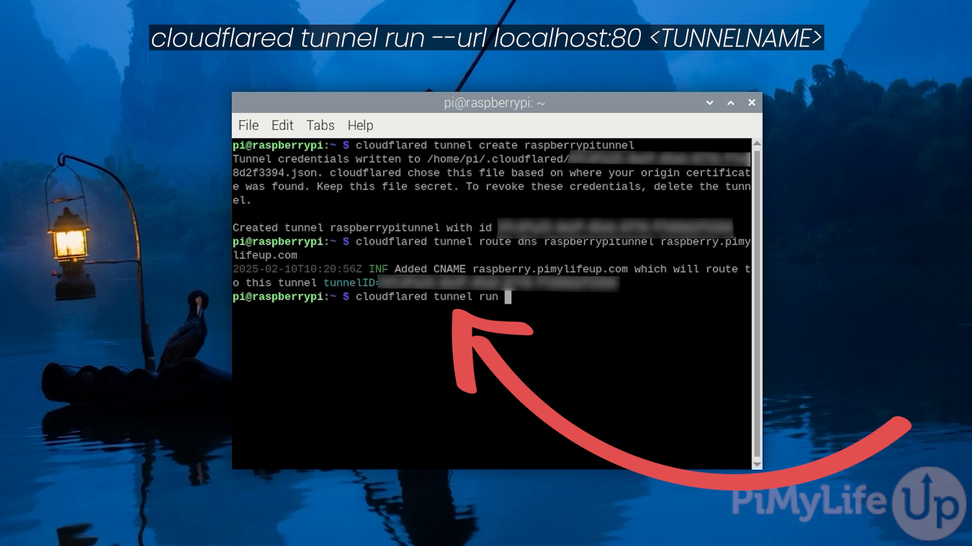
{"action": "type", "text": "--url l"}
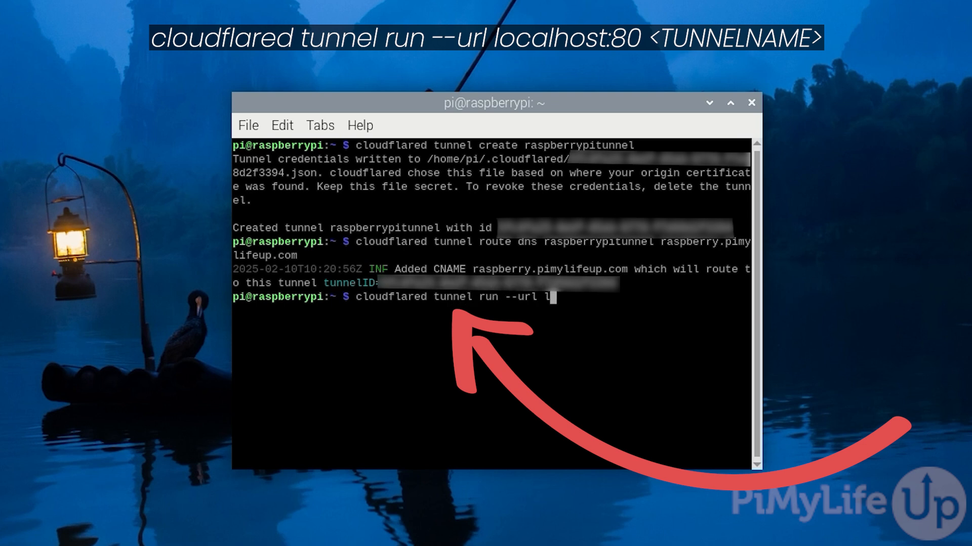
{"action": "type", "text": "ocalhost:"}
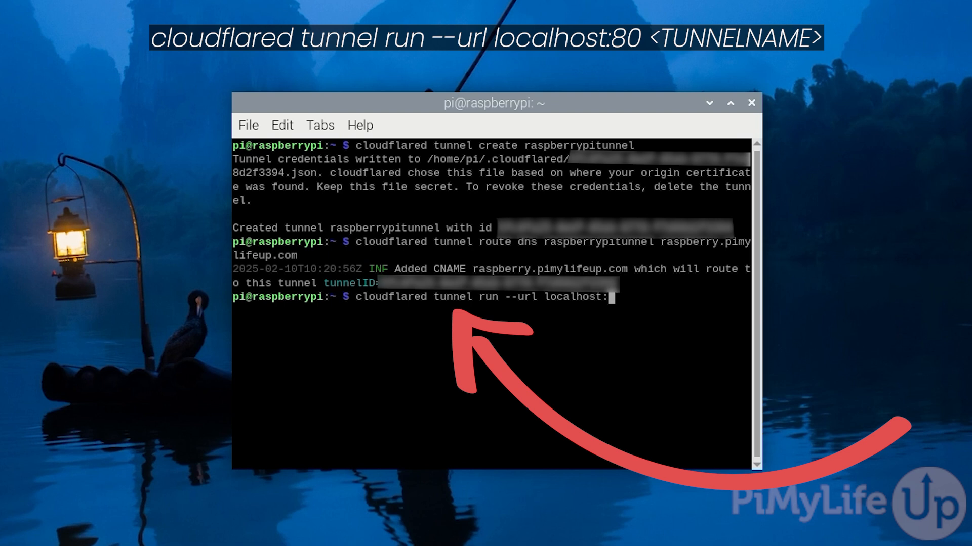
{"action": "type", "text": "80 raspbe"}
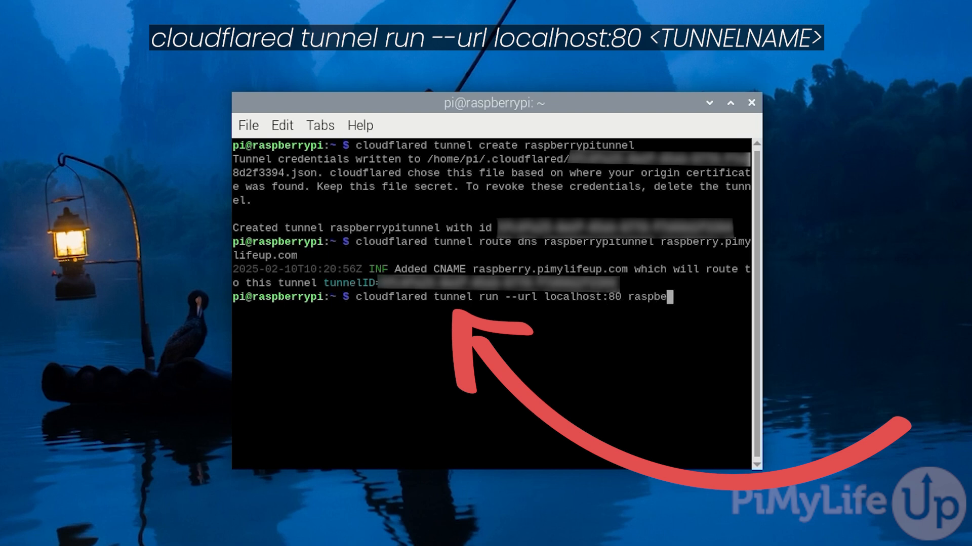
{"action": "type", "text": "rrypitunnel"}
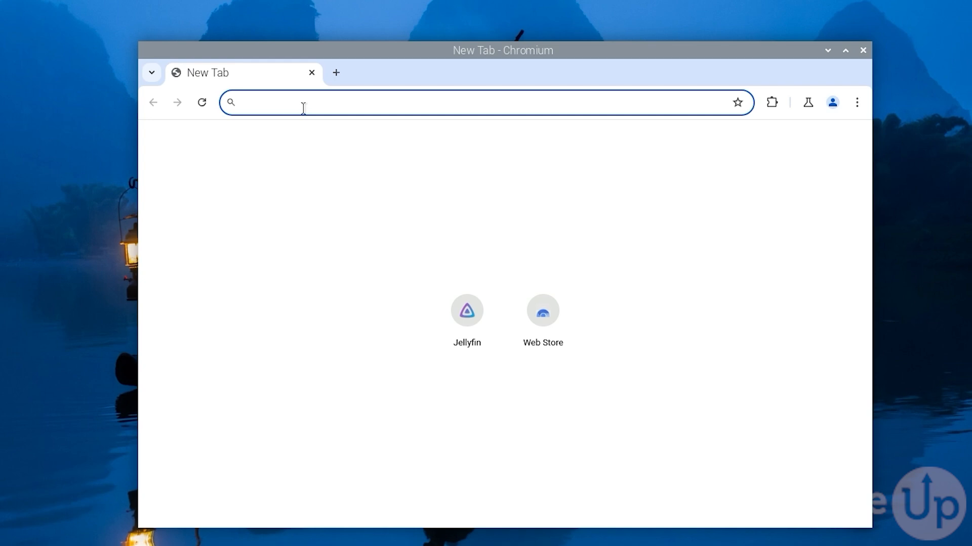
{"action": "type", "text": "https:/"}
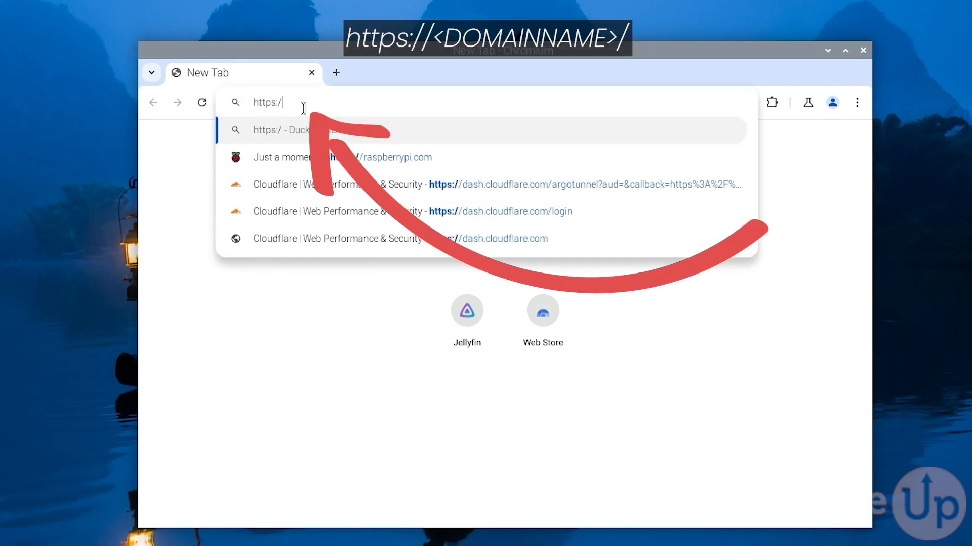
{"action": "type", "text": "raspberry."}
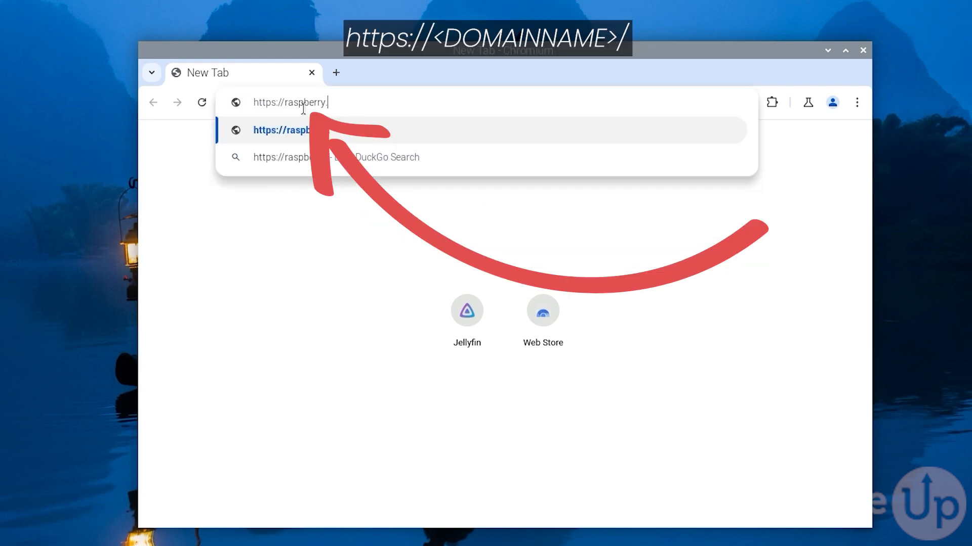
{"action": "type", "text": "pimylifeup.com"}
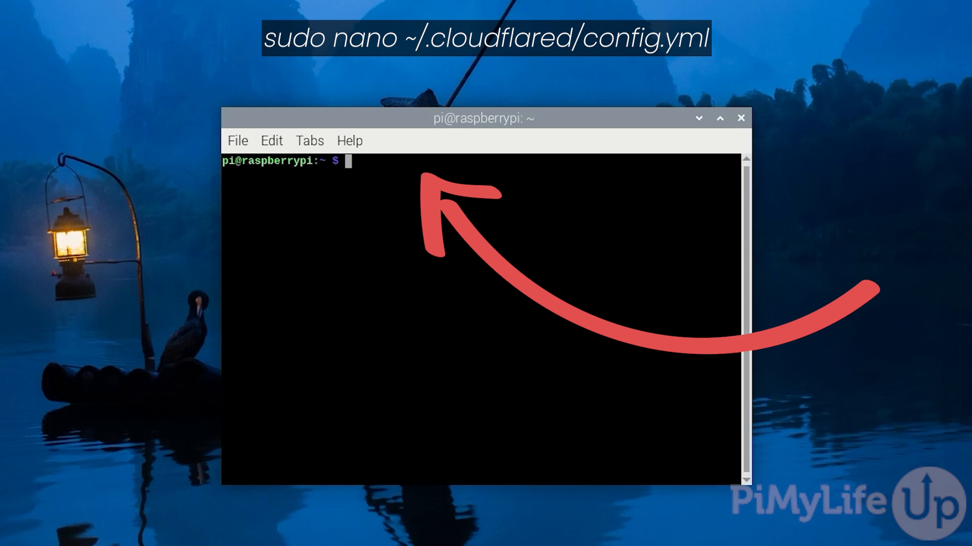
Run 'sudo nano ~/.cloudflared/config.yml' to create and edit the tunnel config.
{"action": "type", "text": "sudo nano ~"}
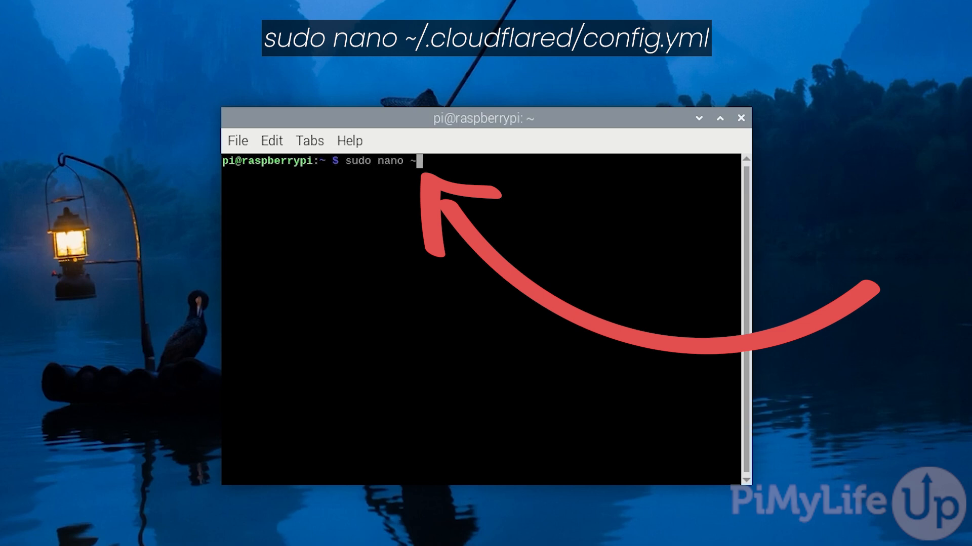
{"action": "type", "text": "/.cloudflared/"}
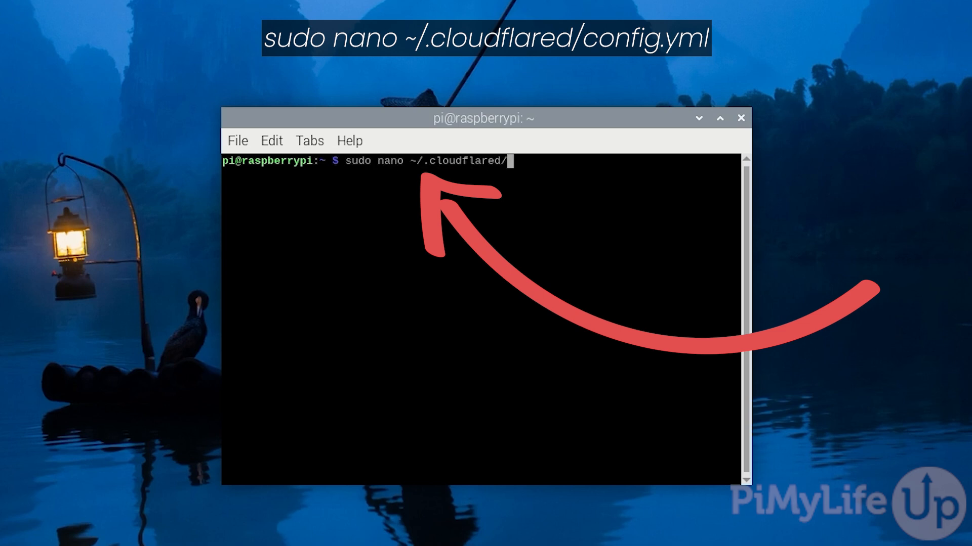
{"action": "type", "text": "config.yml"}
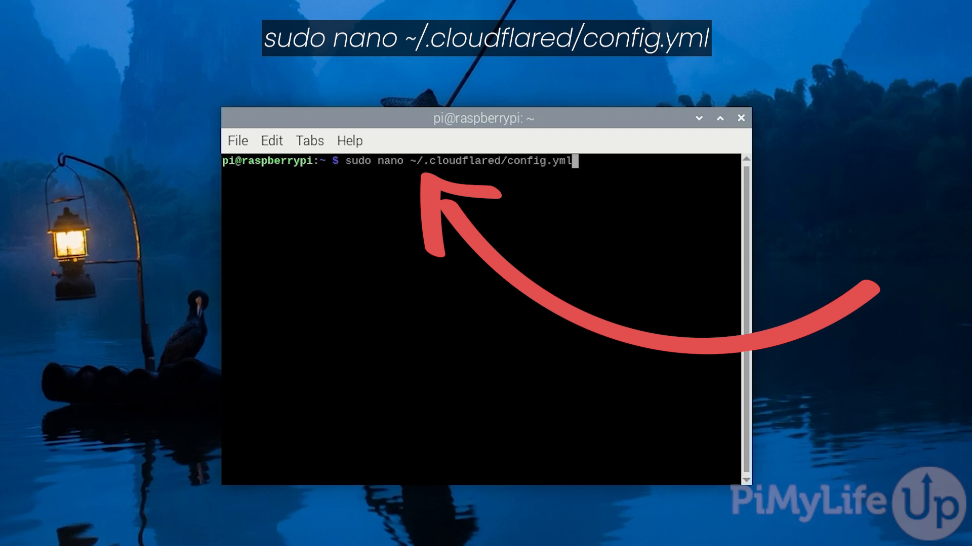
{"action": "key", "text": "Return"}
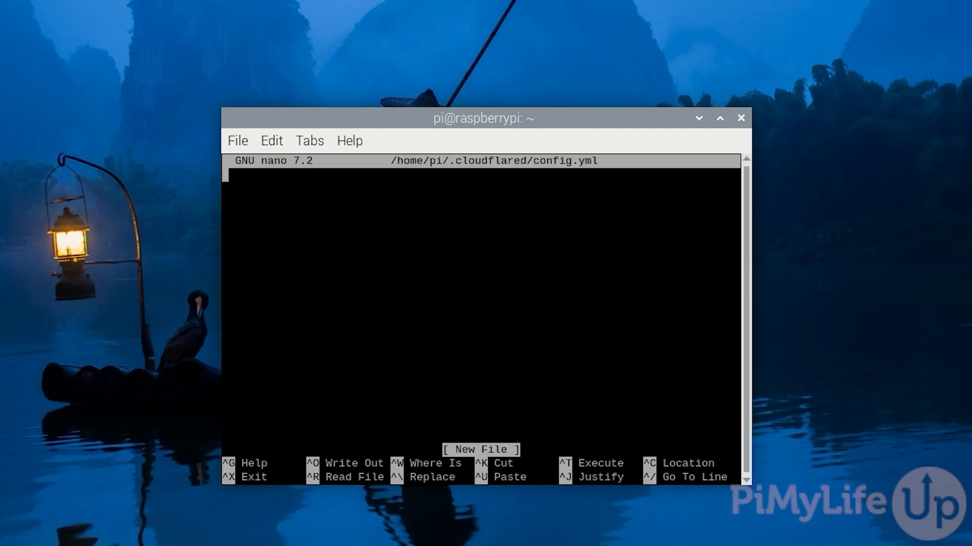
Add the line 'tunnel: raspberrytunnel' to config.yml.
{"action": "type", "text": "tunnel"}
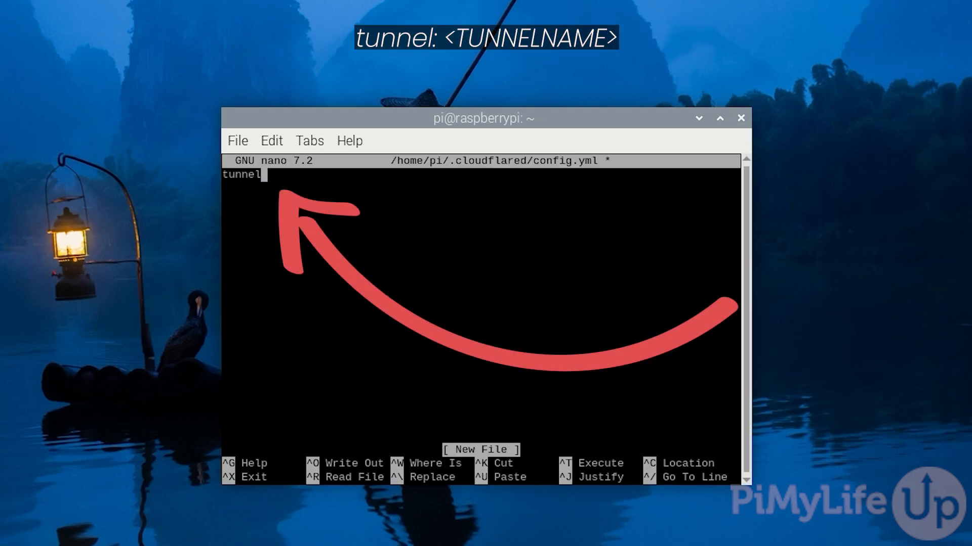
{"action": "type", "text": ": raspberryt"}
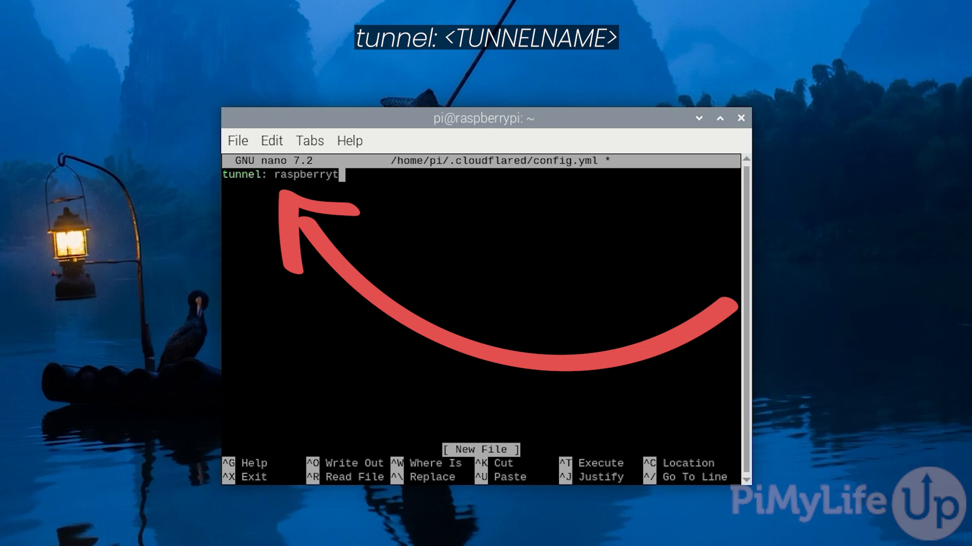
{"action": "type", "text": "unnel"}
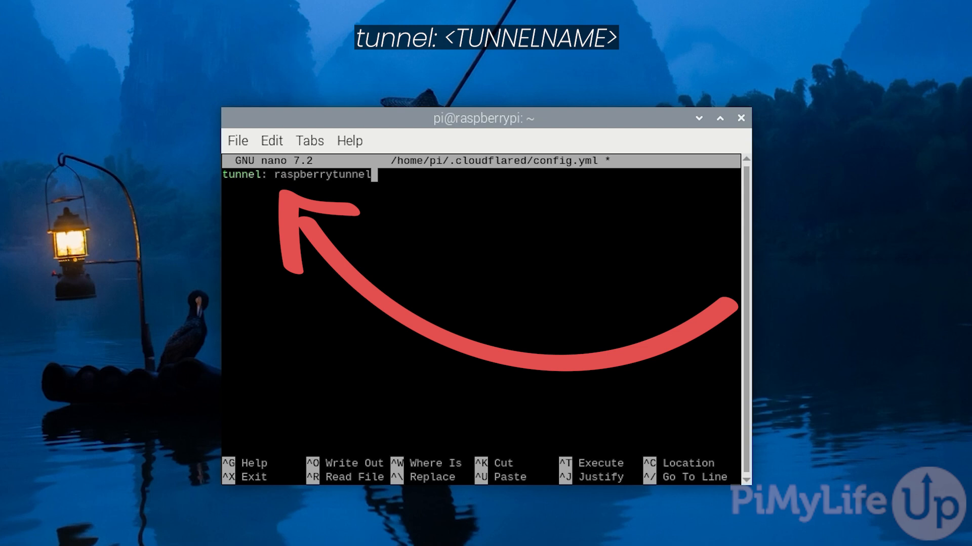
{"action": "key", "text": "Return"}
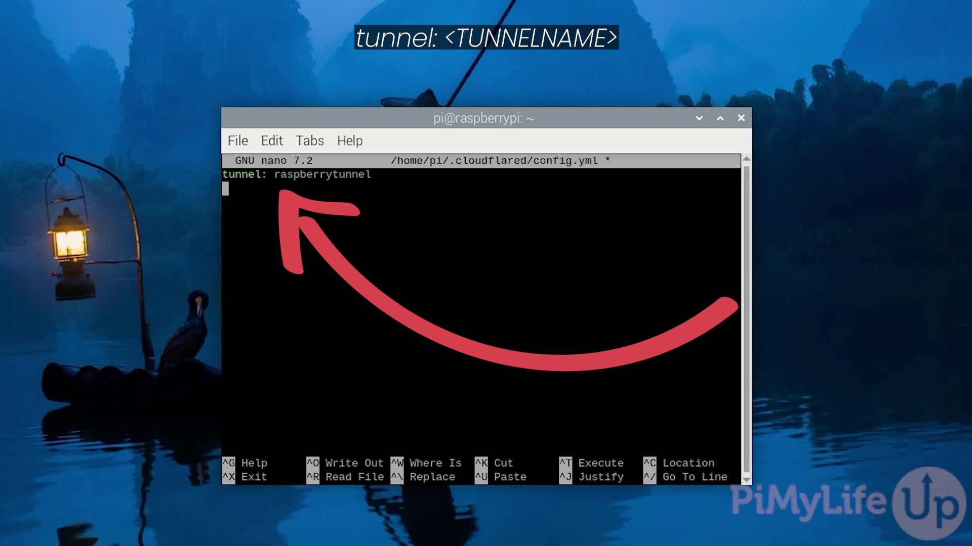
Add a credentials-file entry pointing to /home/pi/.cloudflared/ for the tunnel JSON.
{"action": "type", "text": "credentials-file"}
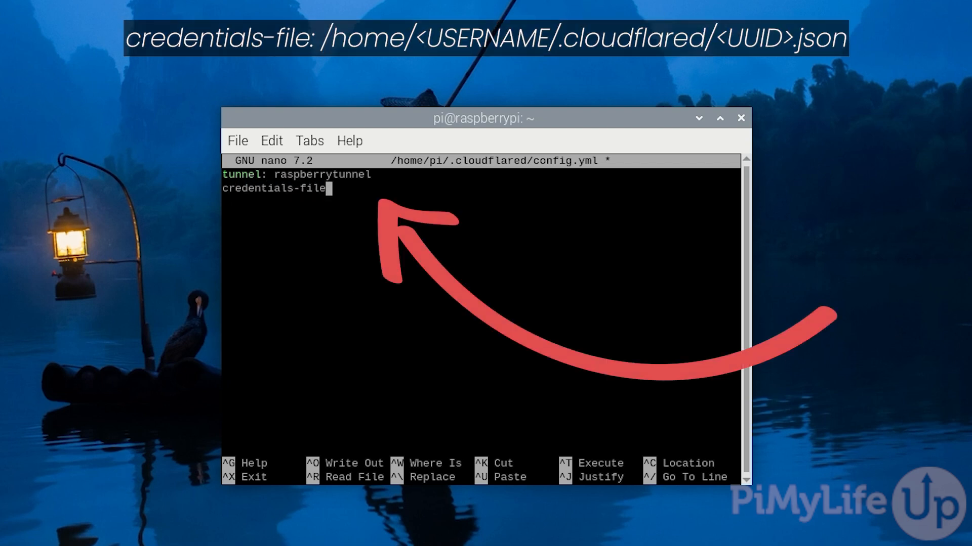
{"action": "type", "text": ": /home/"}
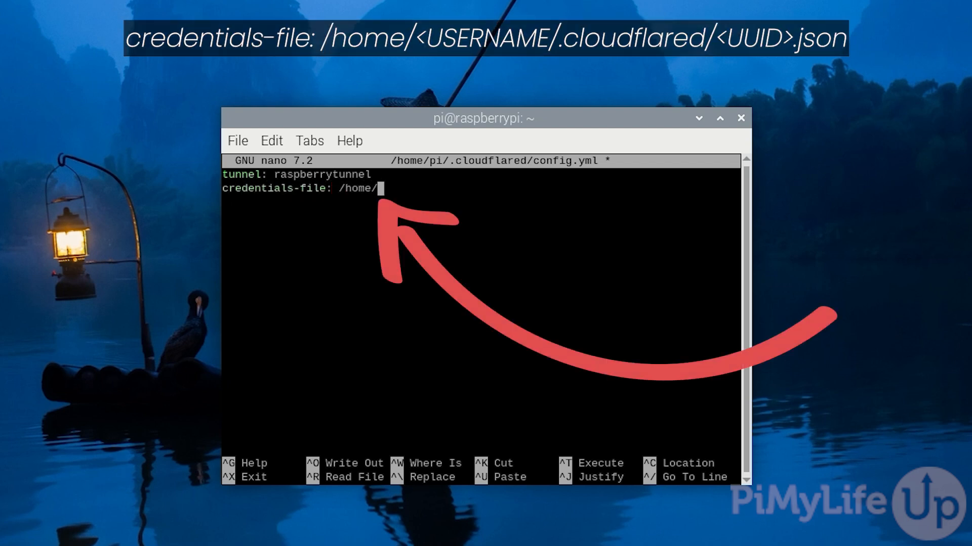
{"action": "type", "text": "pi"}
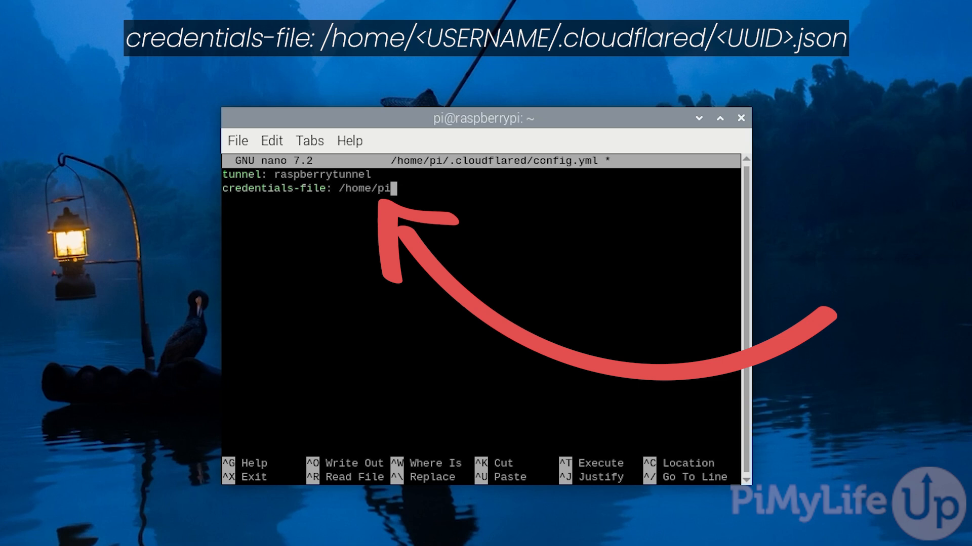
{"action": "type", "text": "/.cloud"}
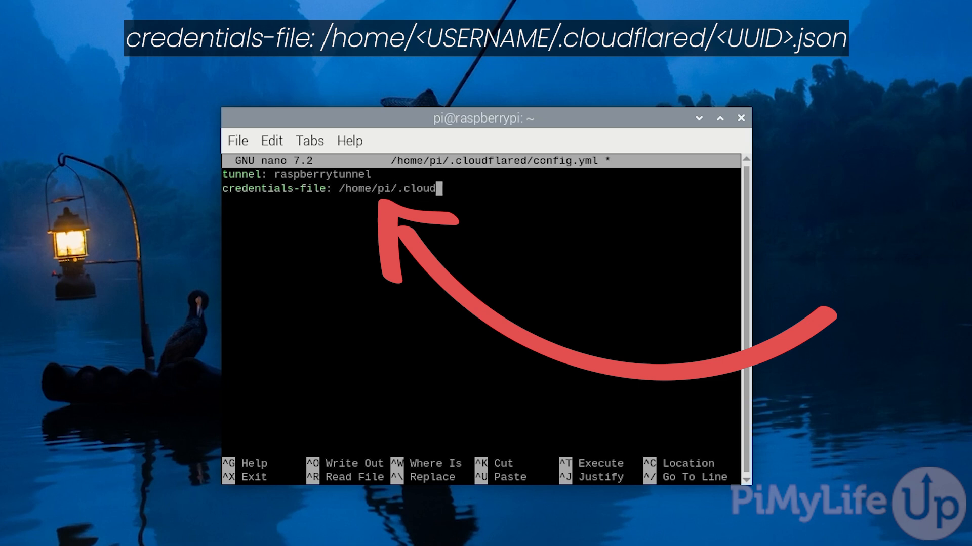
{"action": "type", "text": "flared/"}
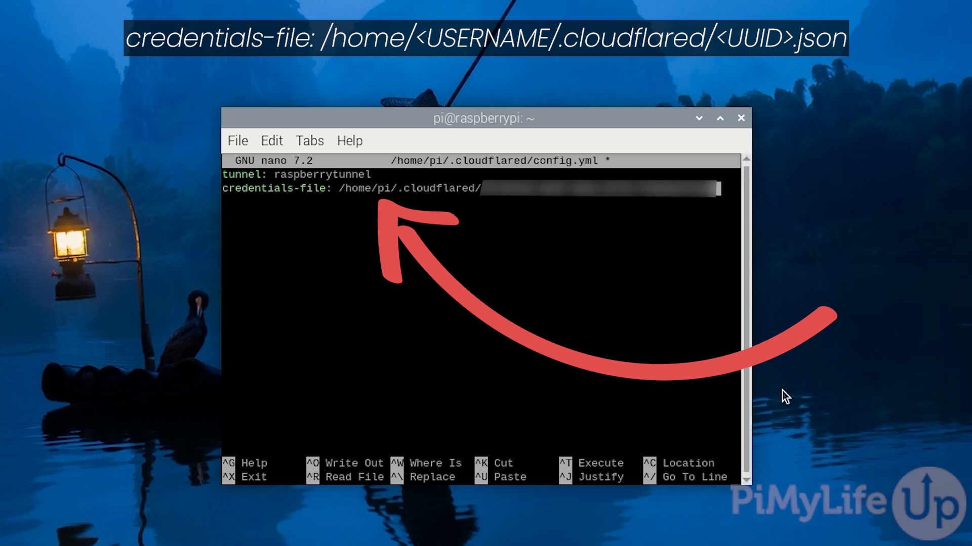
{"action": "mouse_move", "coordinate": [941, 366]}
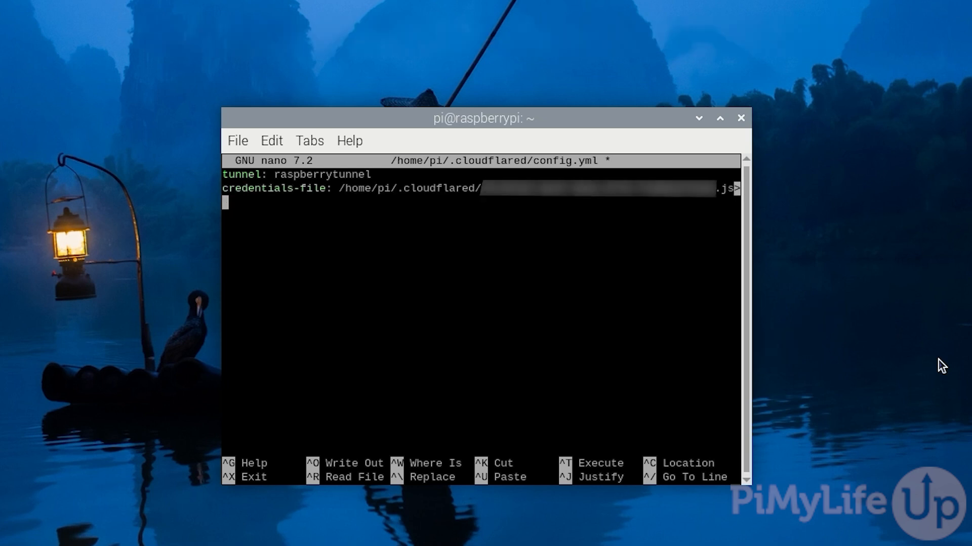
{"action": "type", "text": "ingress"}
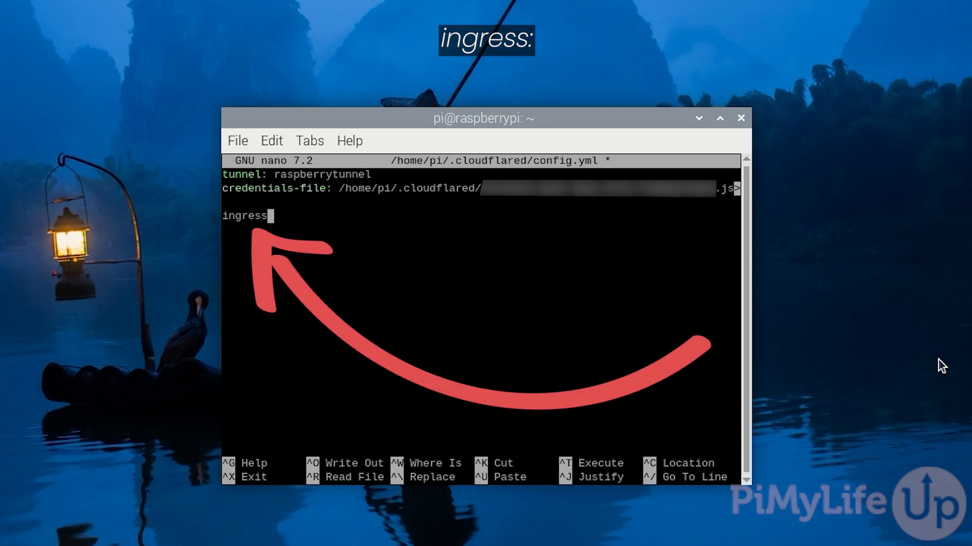
{"action": "type", "text": ":"}
{"action": "left_click", "coordinate": [481, 229]}
{"action": "type", "text": "- hostn"}
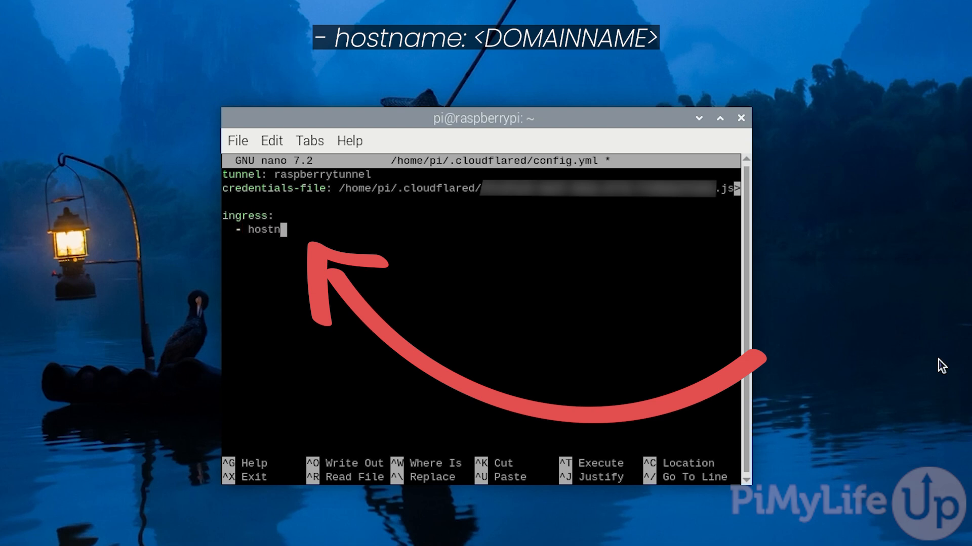
{"action": "type", "text": "ame:"}
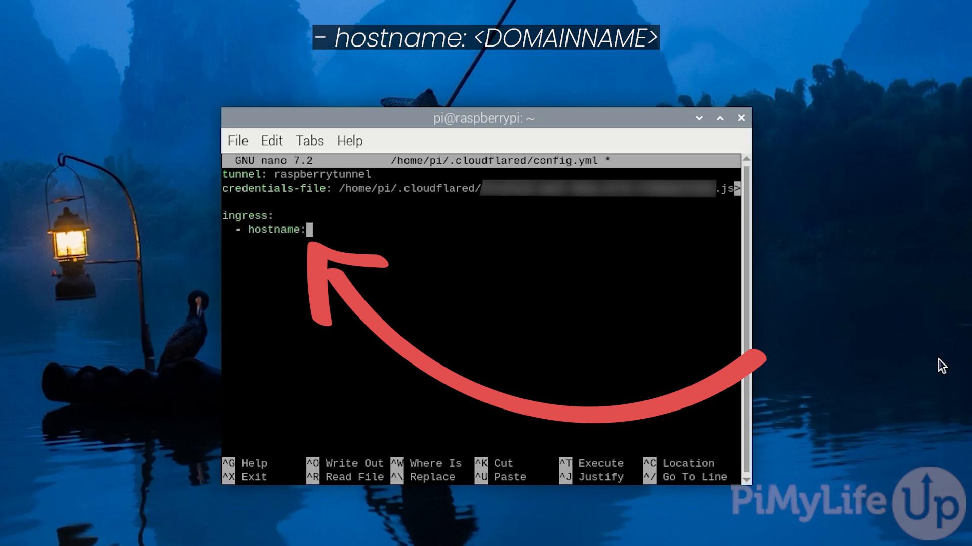
{"action": "type", "text": "raspberry."}
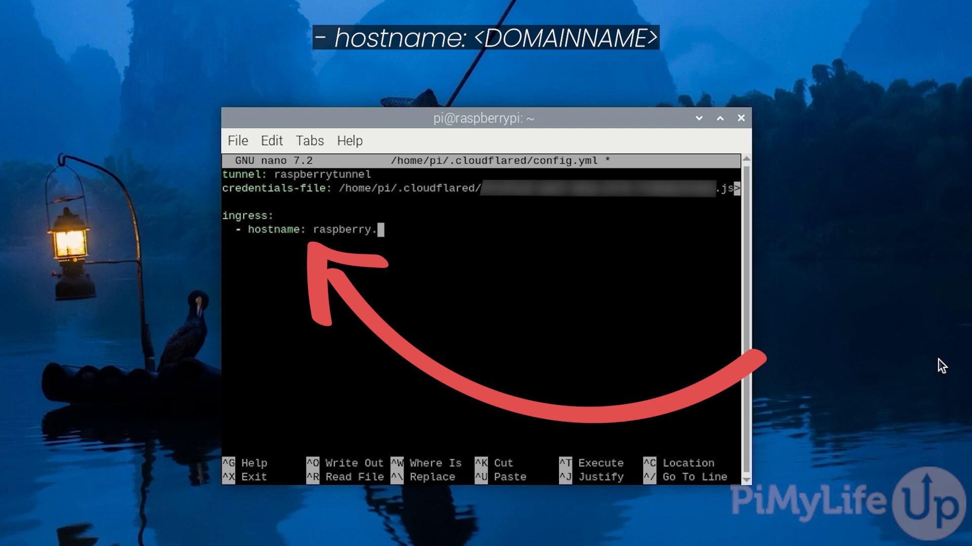
{"action": "type", "text": "pimylifeup.com"}
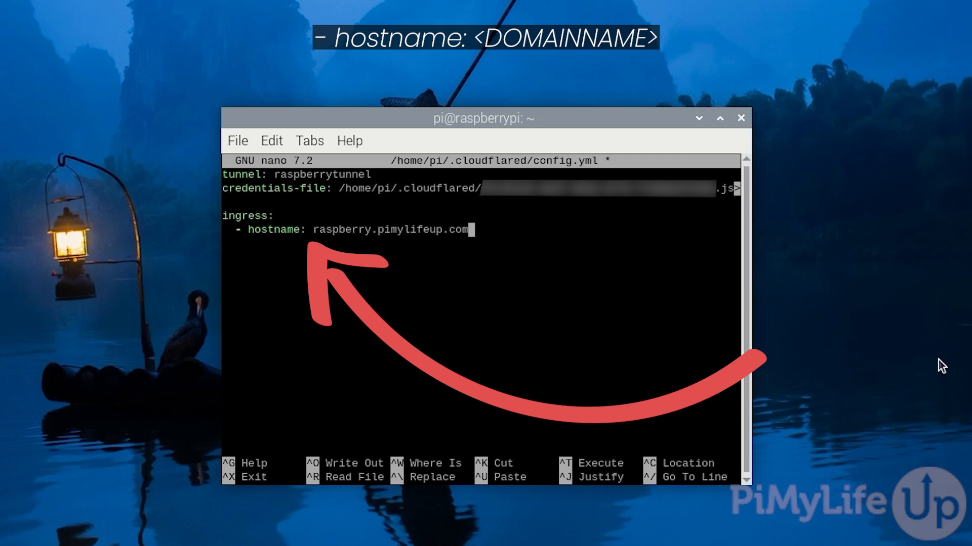
{"action": "key", "text": "Return"}
{"action": "type", "text": "service"}
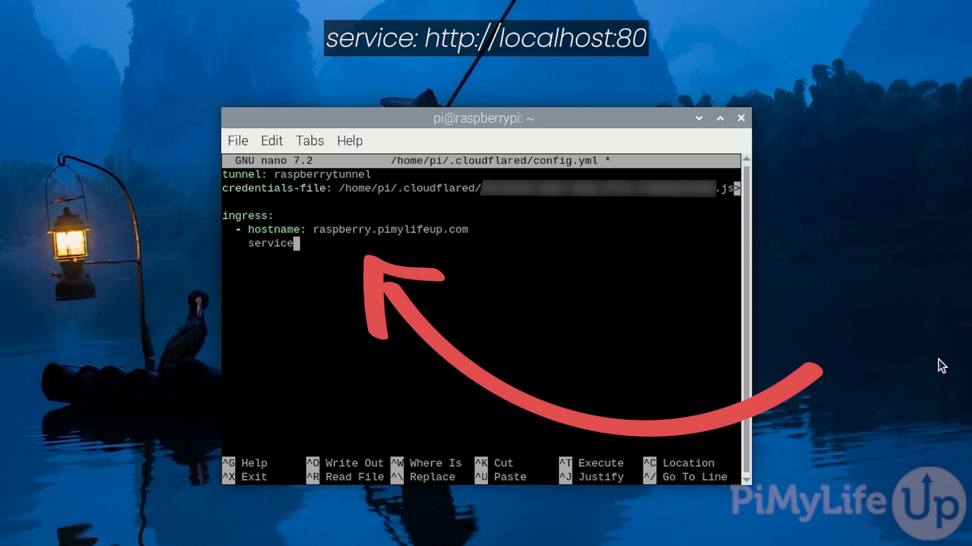
{"action": "type", "text": ": ht"}
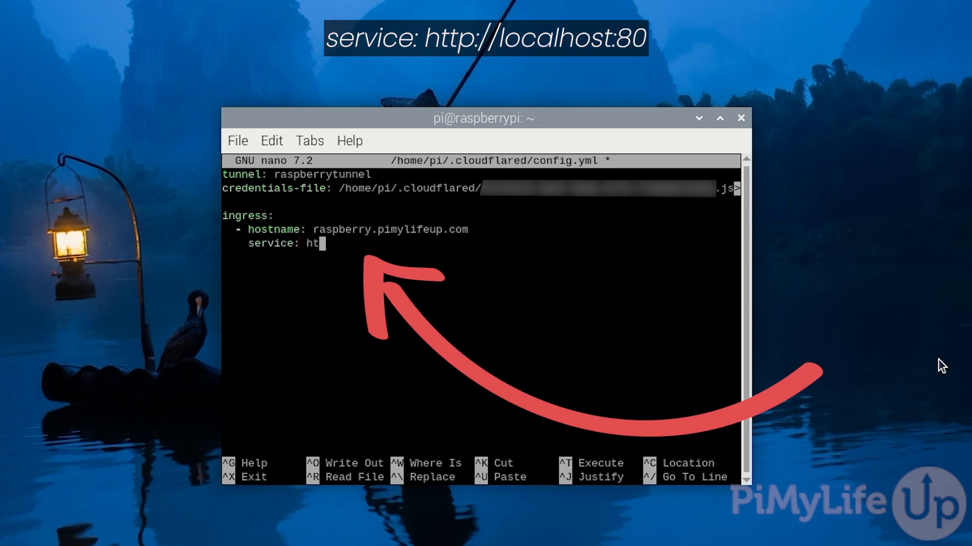
{"action": "type", "text": "tp:/"}
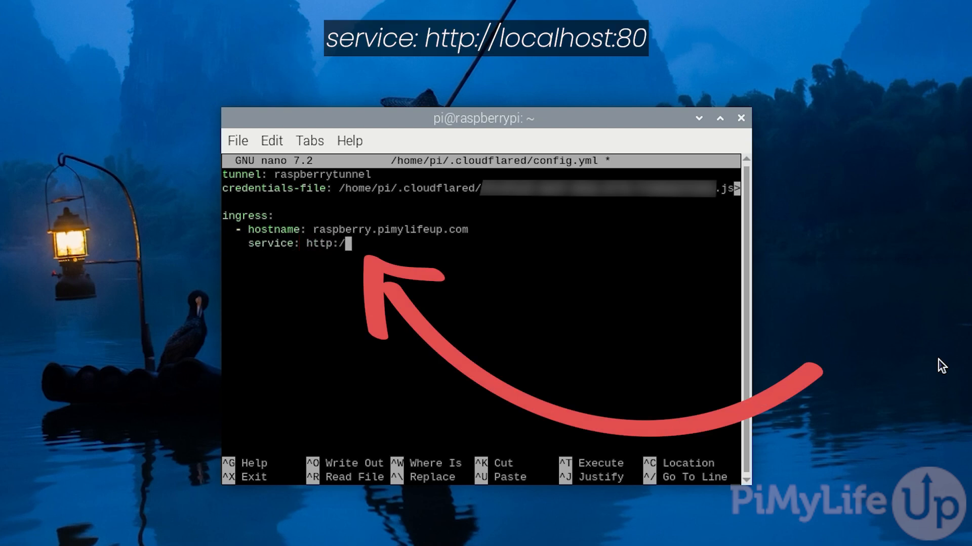
{"action": "type", "text": "/localhost"}
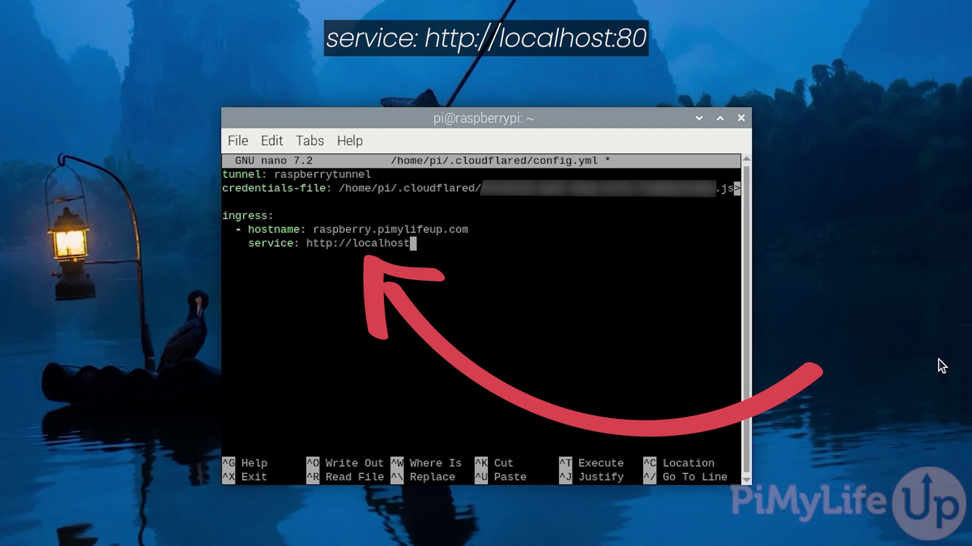
{"action": "type", "text": ":80"}
{"action": "type", "text": "- servic"}
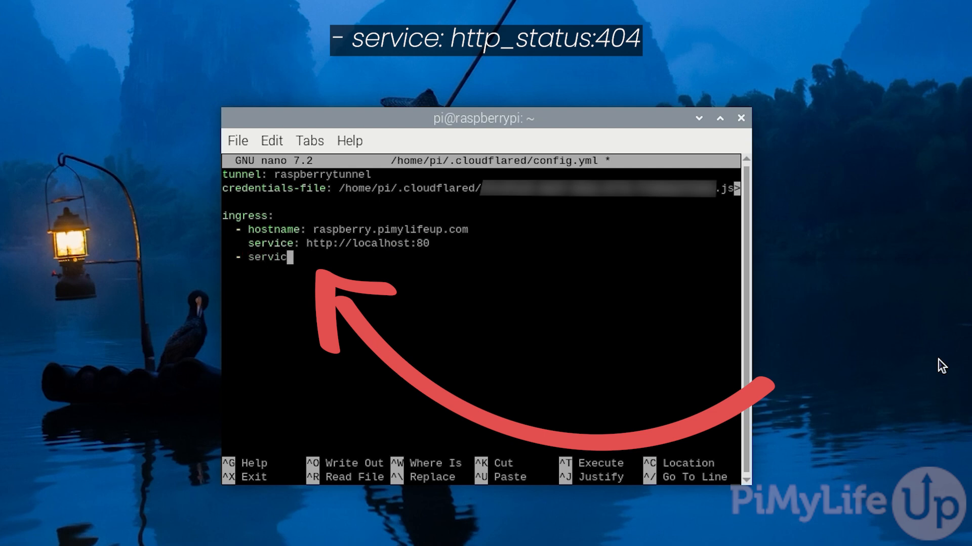
Complete the catch-all 'service: http_status:404' rule, then save config.yml and exit nano.
{"action": "type", "text": "e: ht"}
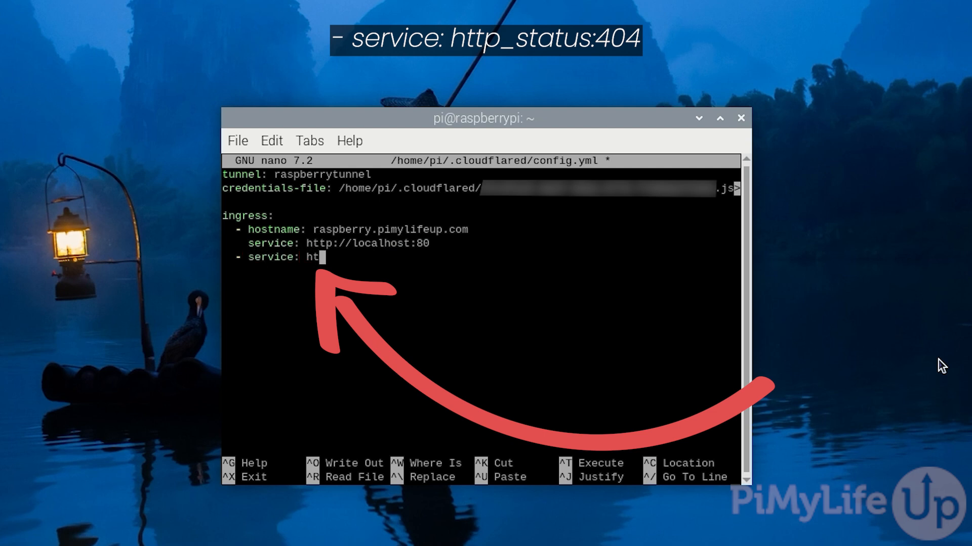
{"action": "type", "text": "tp_status"}
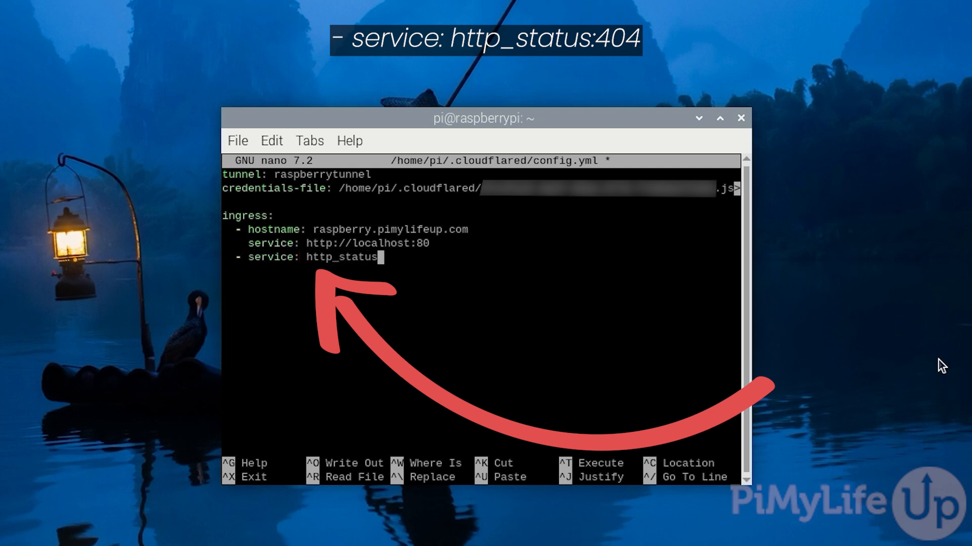
{"action": "type", "text": ":404"}
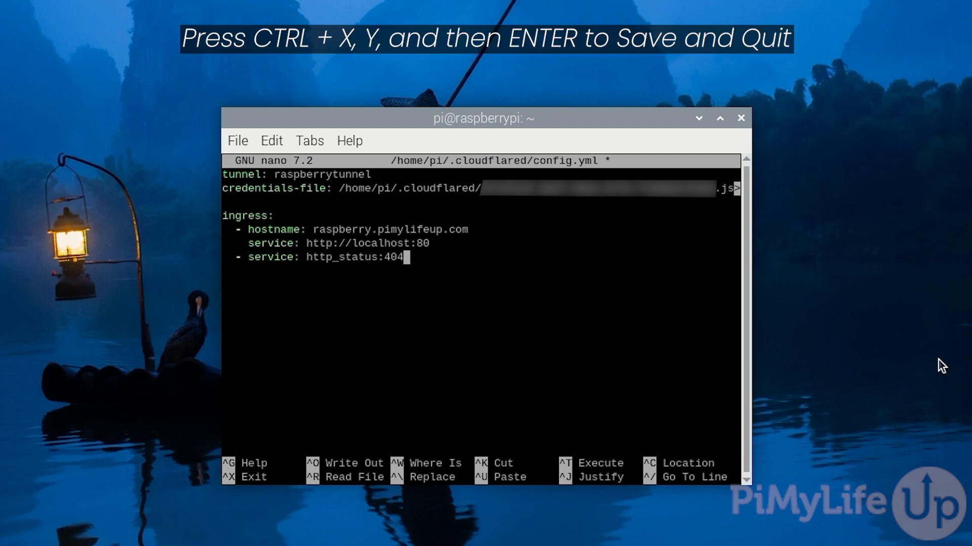
{"action": "key", "text": "ctrl+x"}
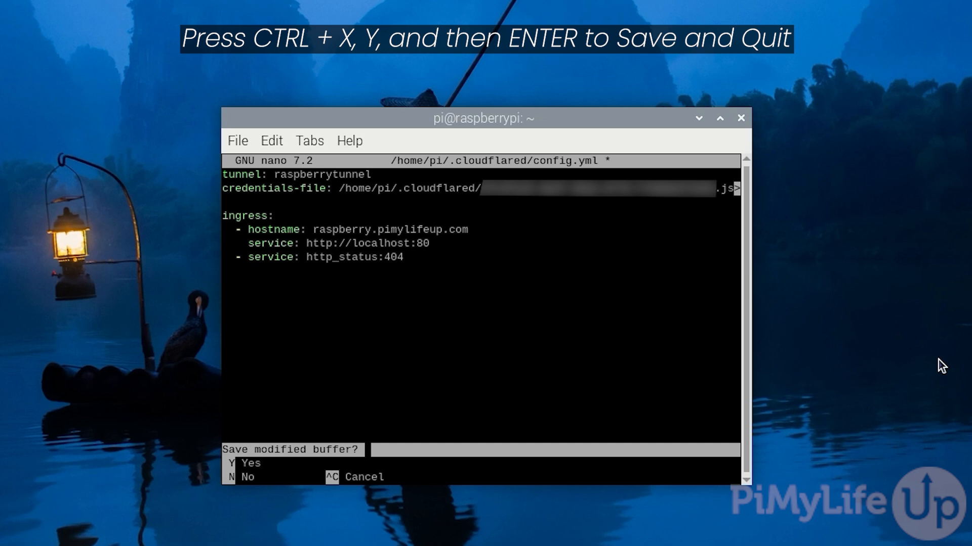
{"action": "key", "text": "y"}
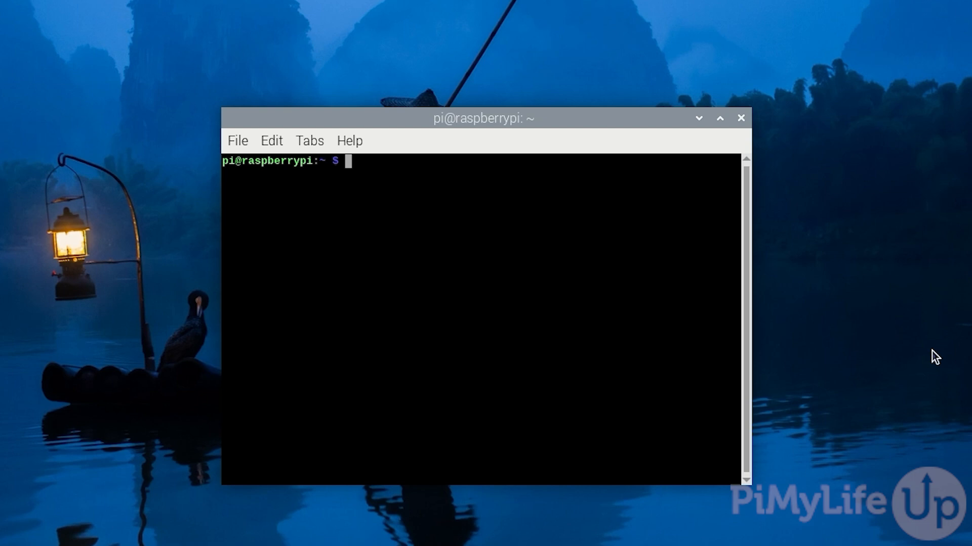
Install cloudflared as a service using ~/.cloudflared/config.yml.
{"action": "type", "text": "sudo"}
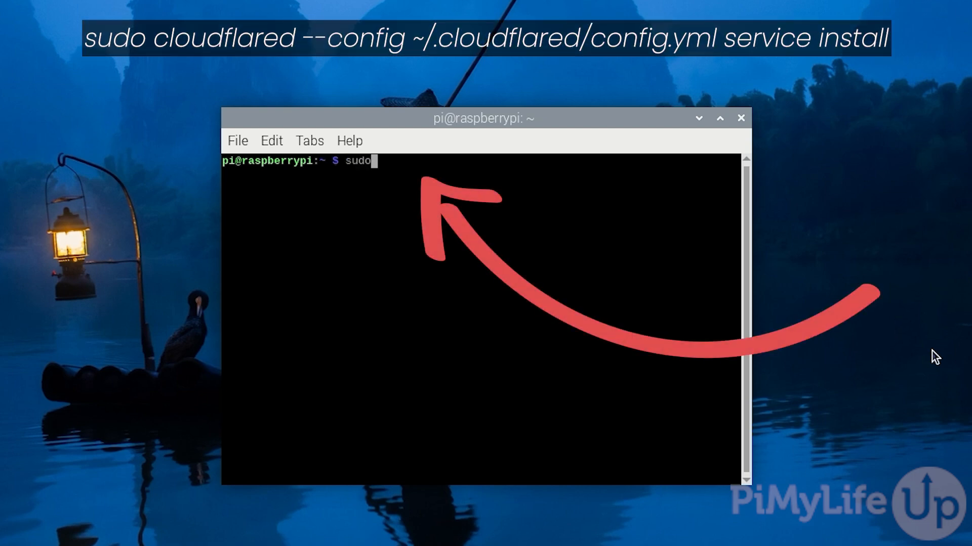
{"action": "type", "text": "cloudflared --config ~/.cloudflared"}
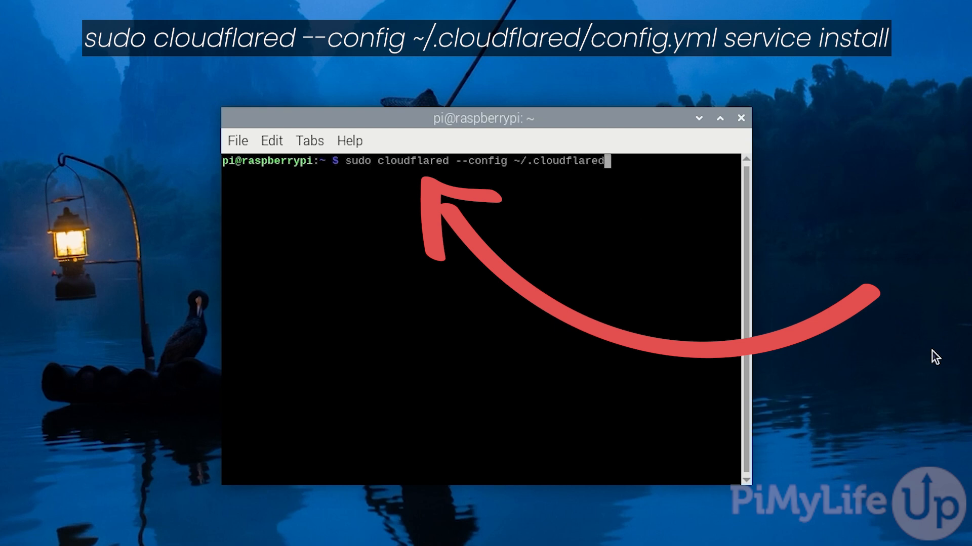
{"action": "type", "text": "/config.yml service i"}
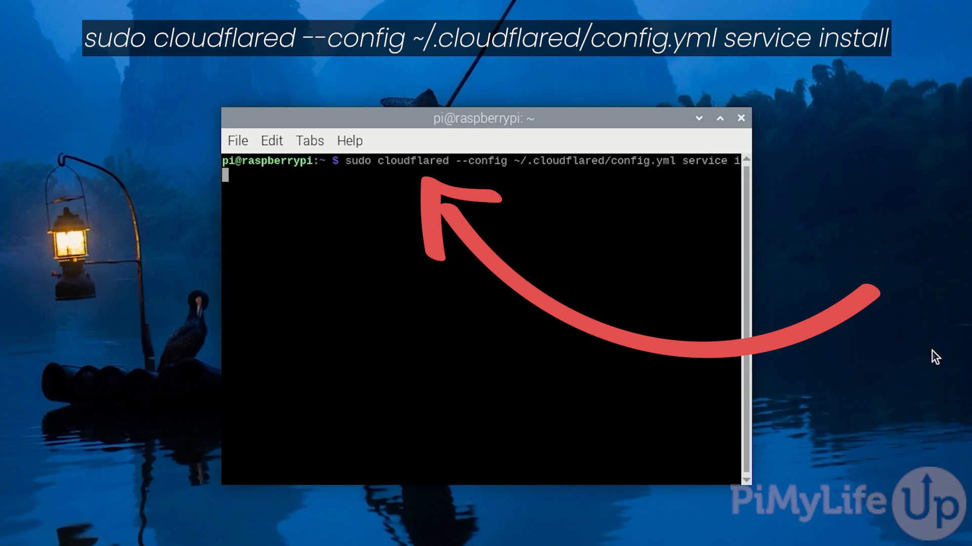
{"action": "key", "text": "Return"}
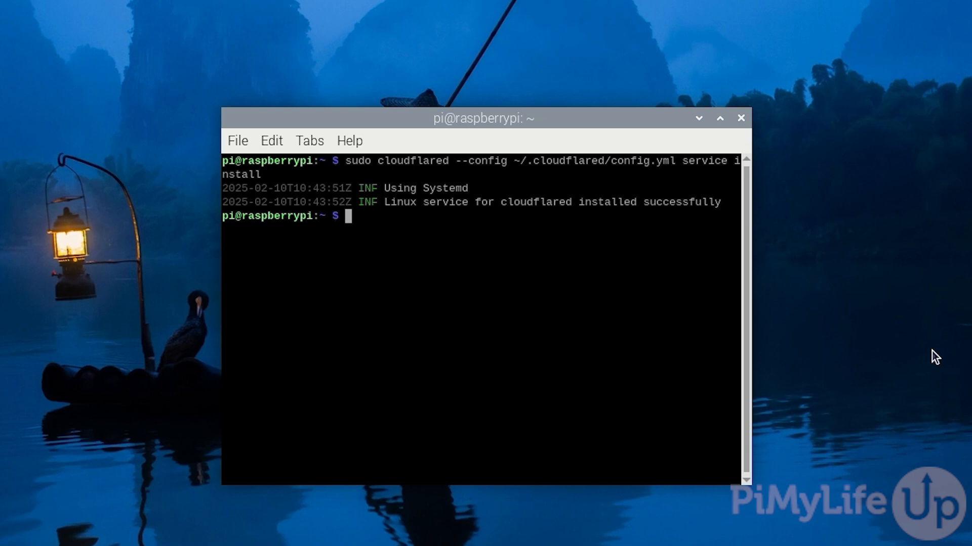
Enable and start the cloudflared service with 'sudo systemctl enable cloudflared'.
{"action": "type", "text": "sudo sy"}
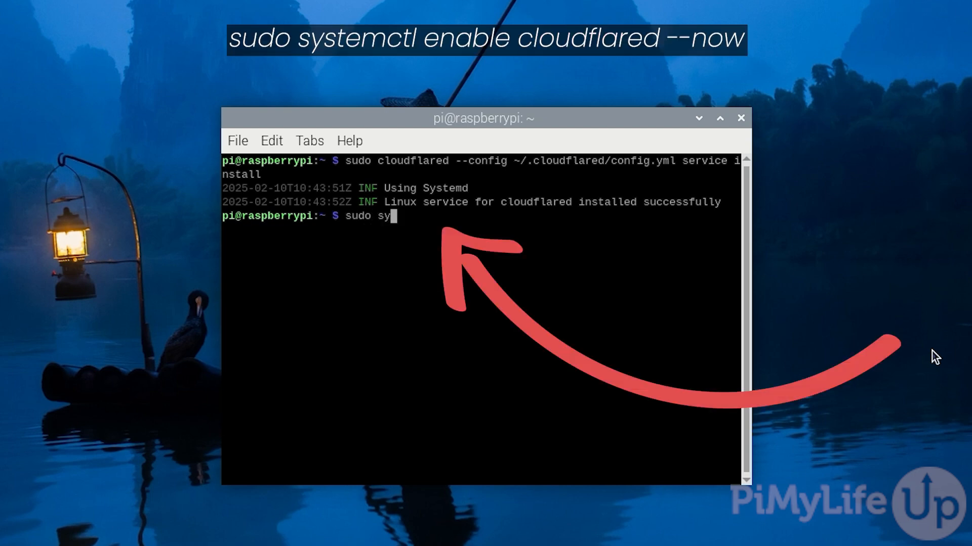
{"action": "type", "text": "stemctl"}
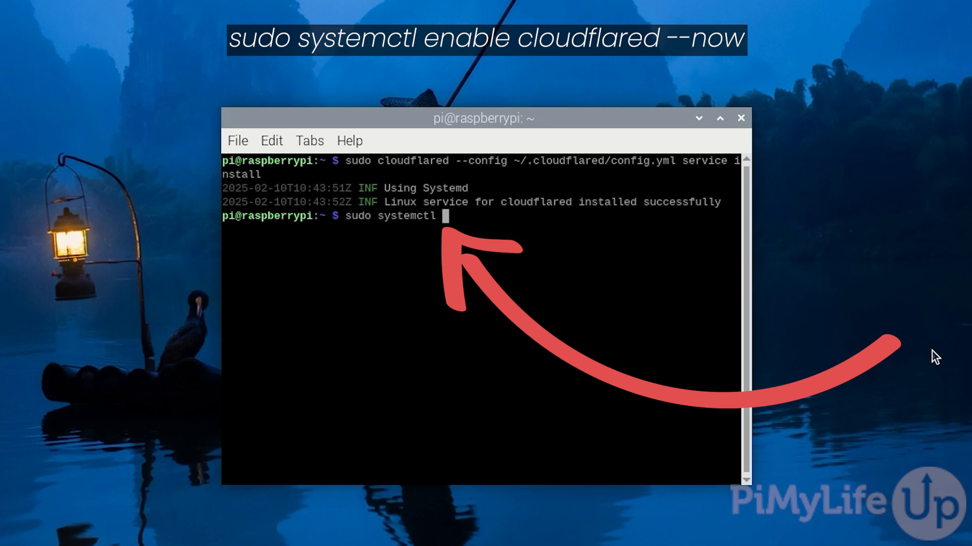
{"action": "type", "text": "enable cloudflared --now"}
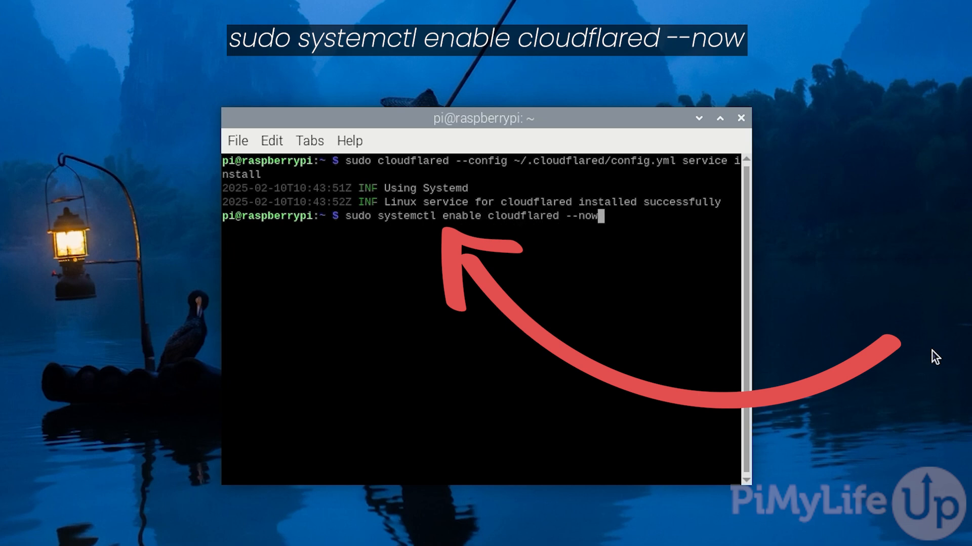
{"action": "key", "text": "Return"}
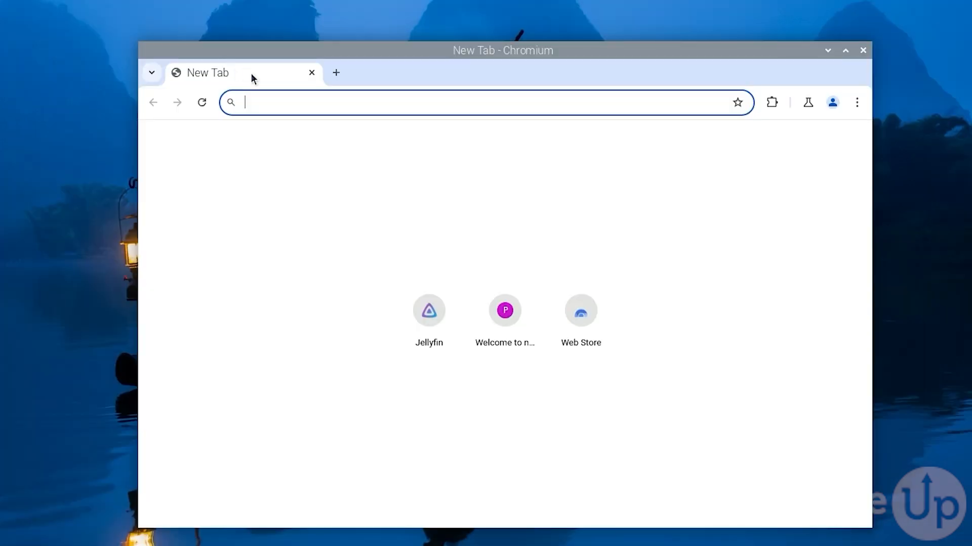
{"action": "mouse_move", "coordinate": [285, 96]}
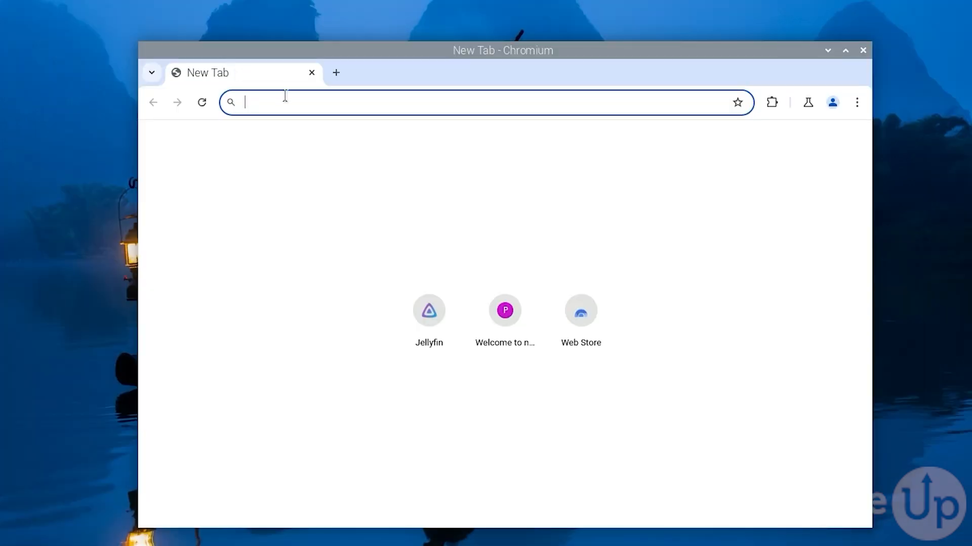
Enter raspberry.pimylifeup.com in a new Chromium tab to reach the nginx page.
{"action": "type", "text": "raspberry/"}
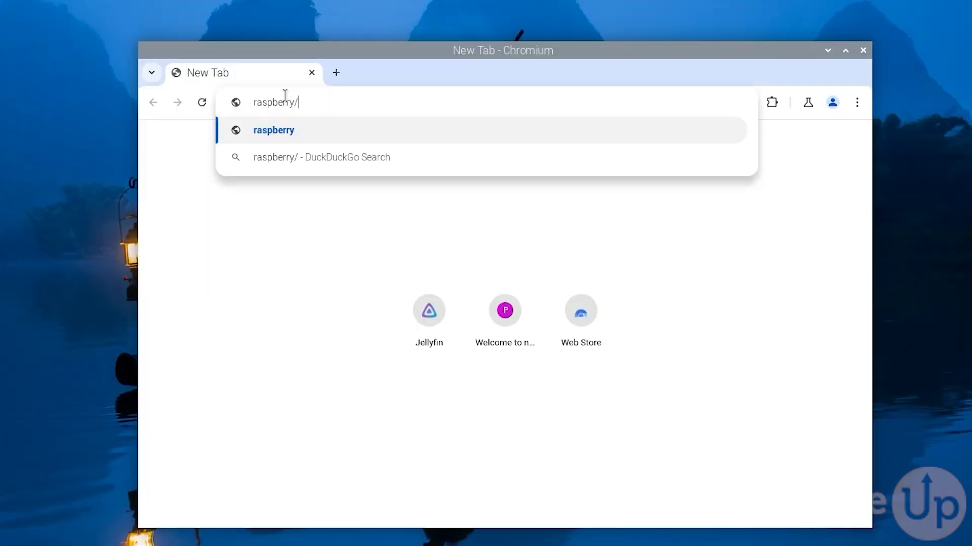
{"action": "type", "text": "pimylifeup.com"}
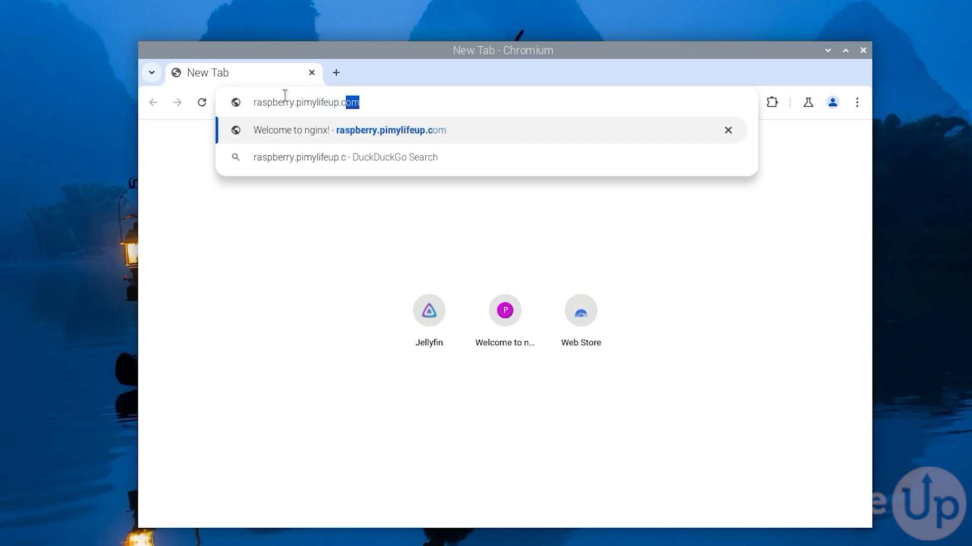